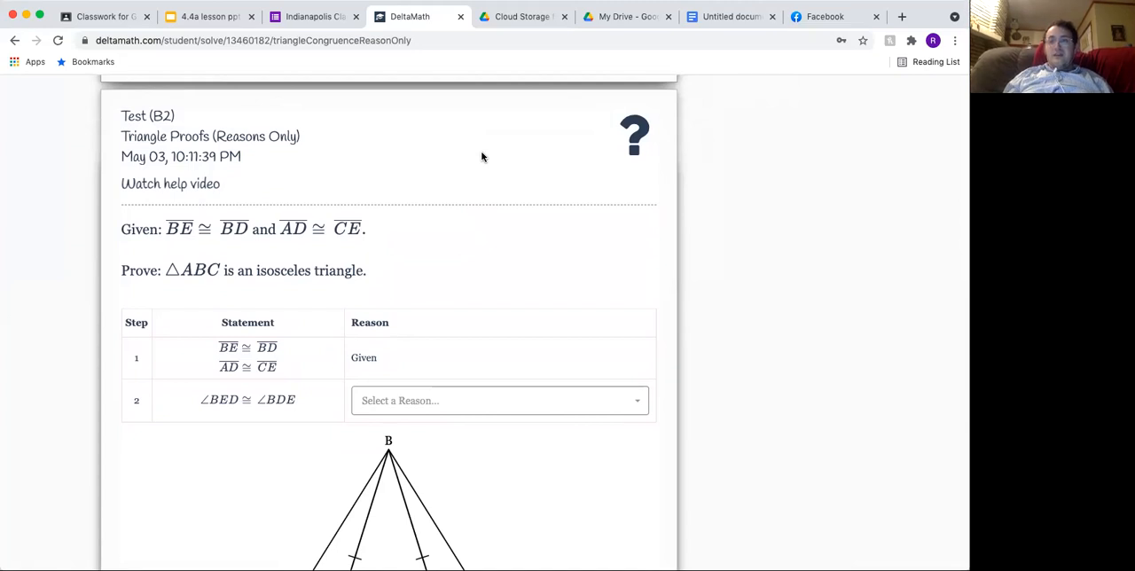
- Open step 2's reason list and search 'cong' to filter the reasons
scroll(down, 3)
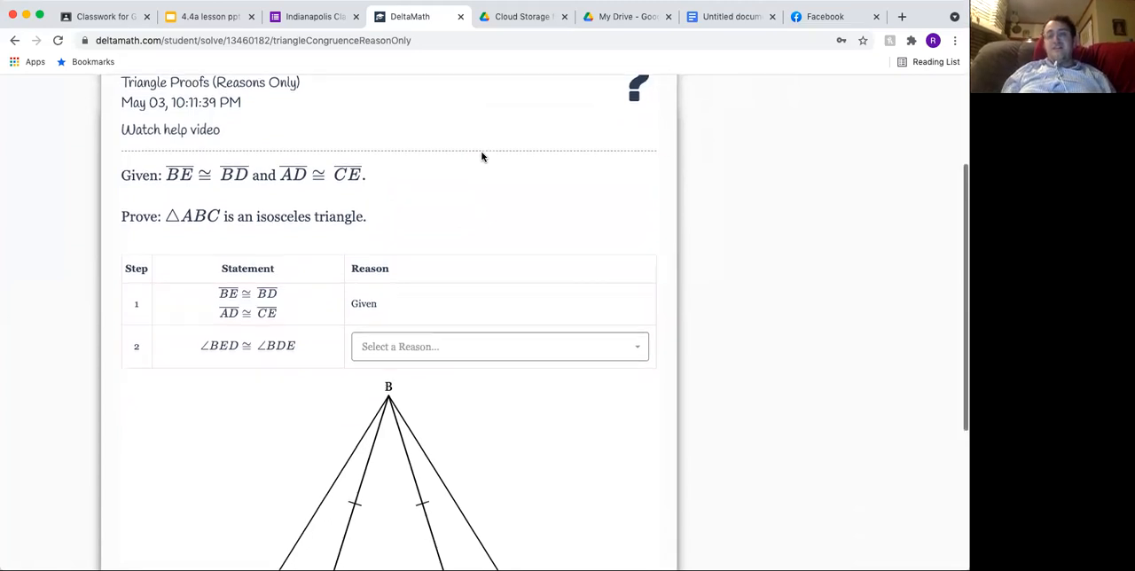
scroll(down, 3)
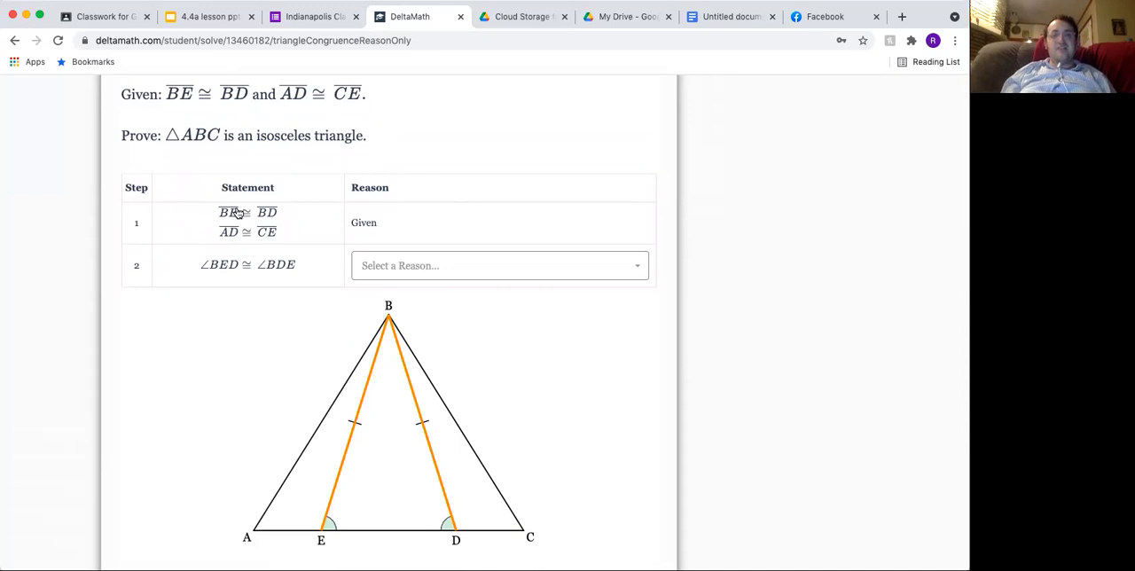
mouse_move(235, 216)
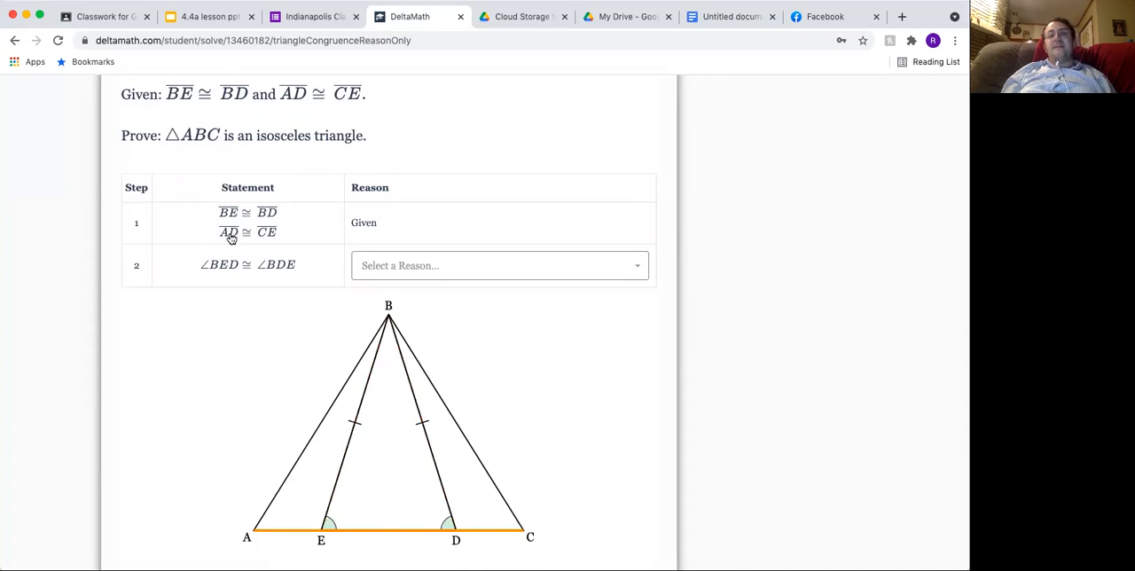
mouse_move(262, 239)
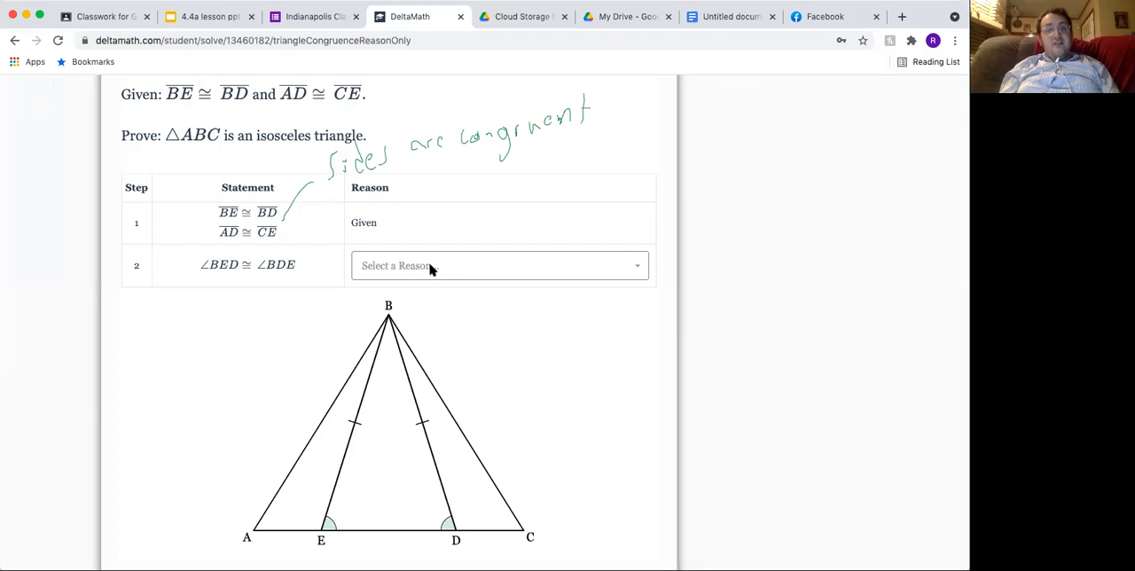
click(496, 265)
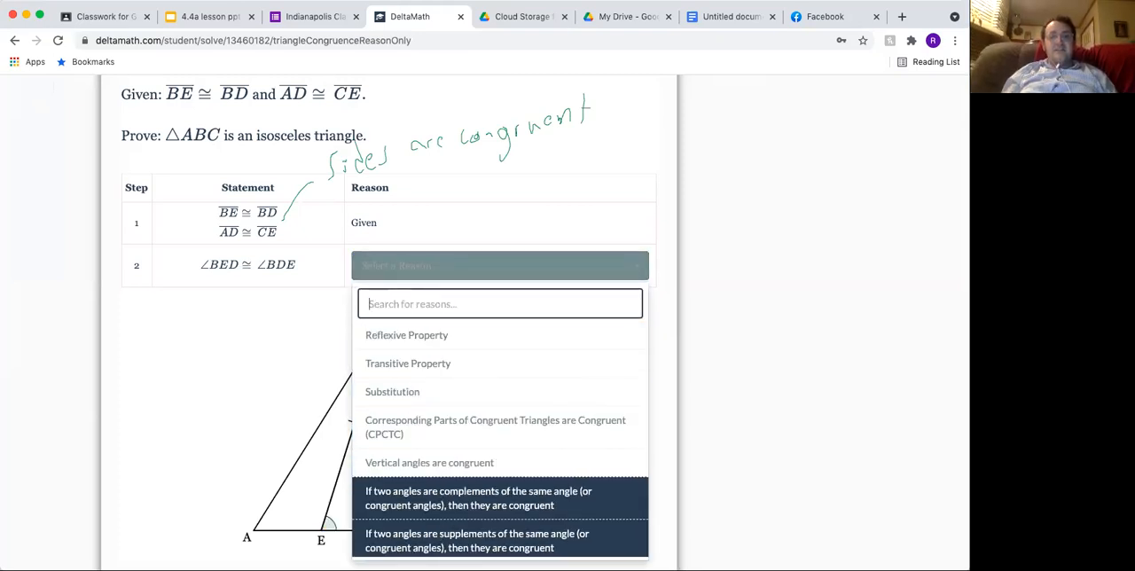
mouse_move(548, 335)
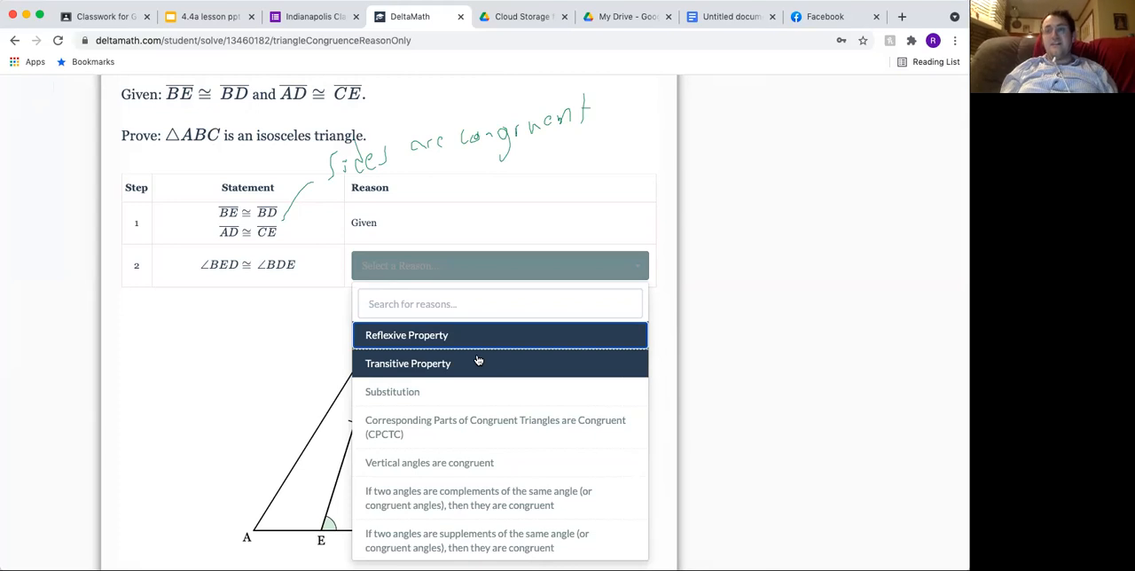
click(469, 297)
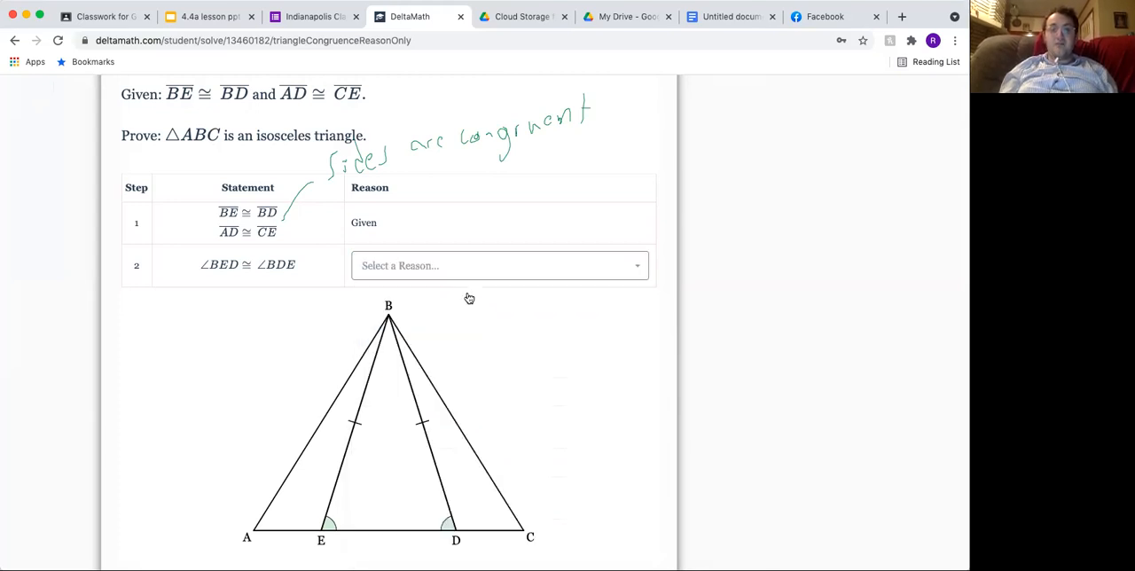
click(499, 265)
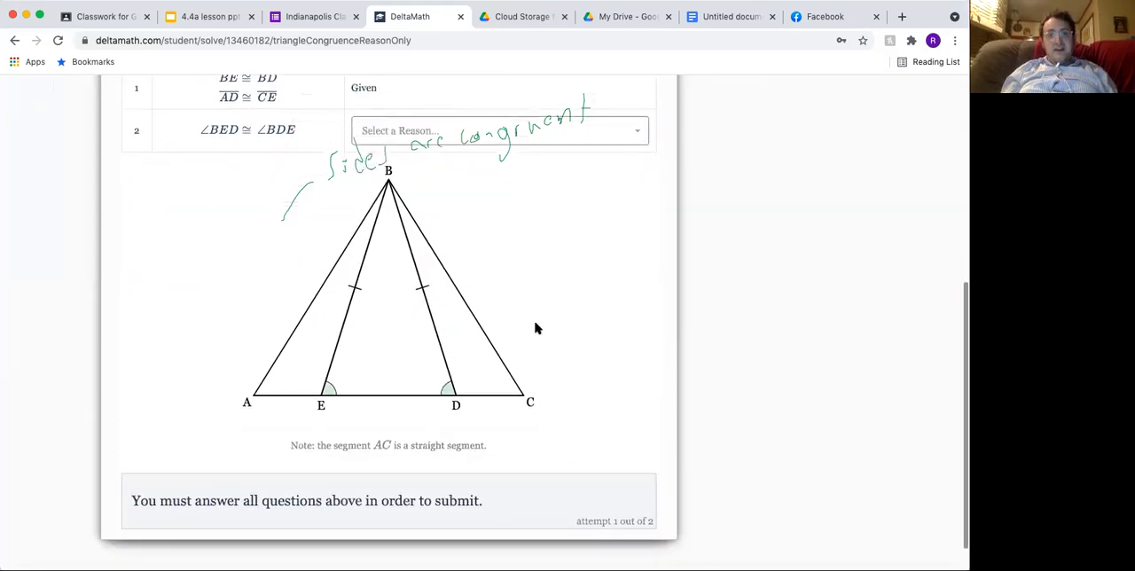
click(499, 130)
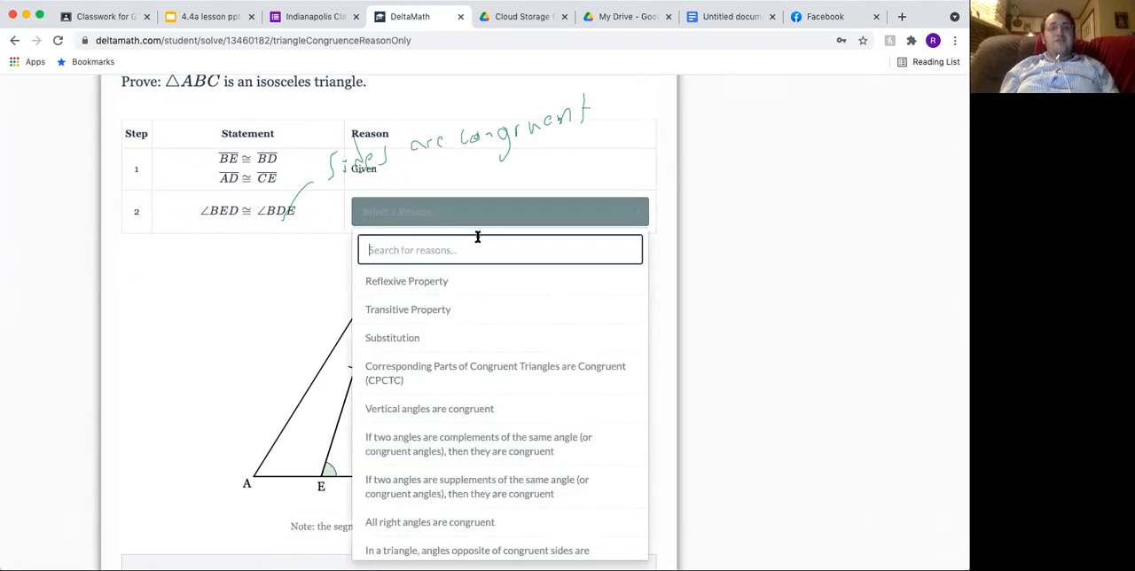
text(congruent sides)
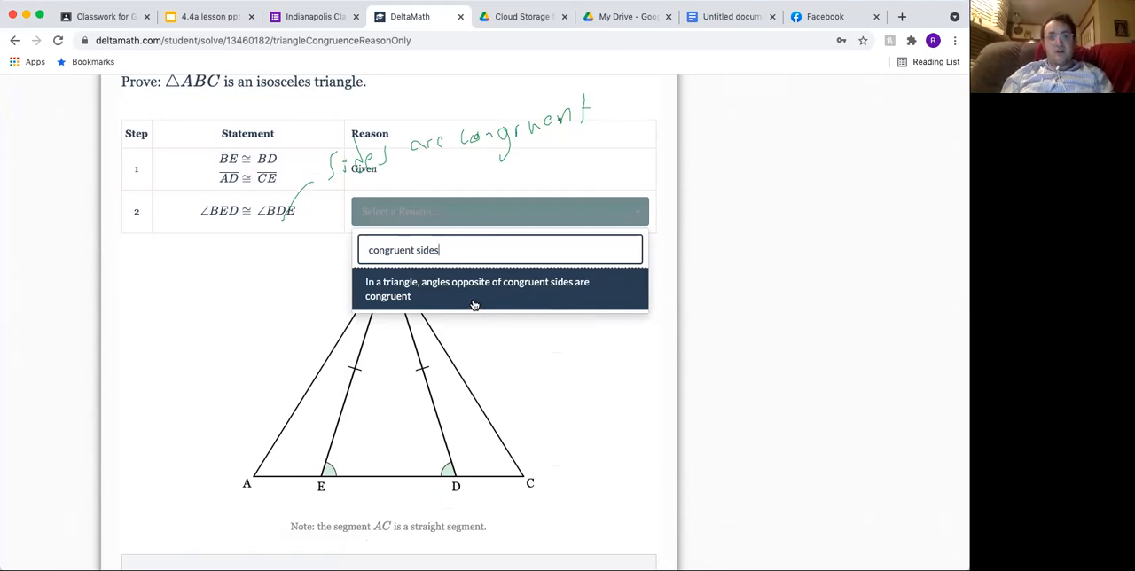
- Choose 'In a triangle, angles opposite of congruent sides are congruent' for step 2
click(476, 288)
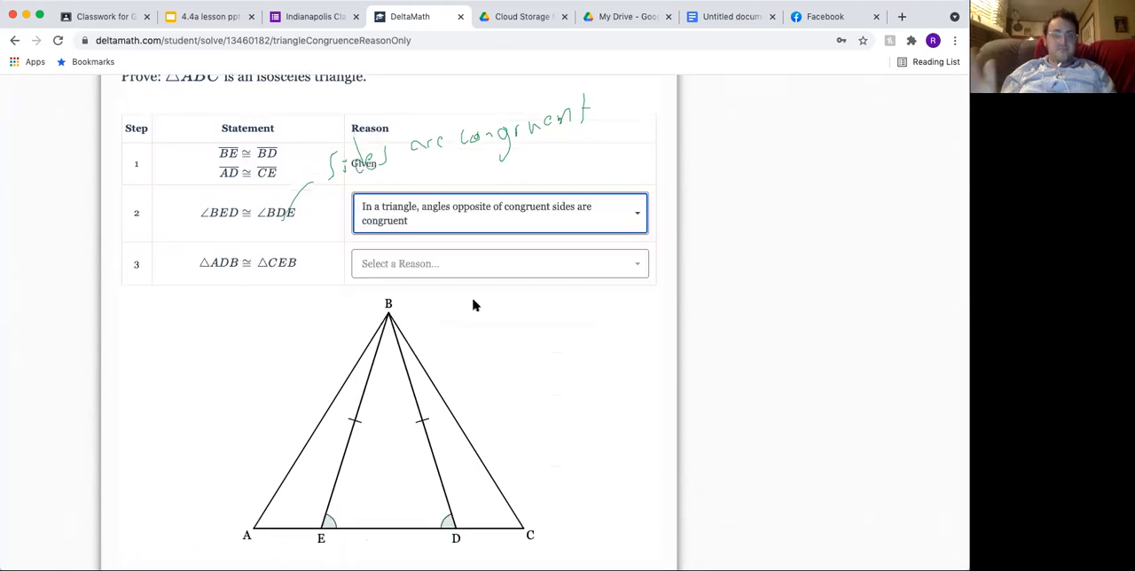
mouse_move(383, 304)
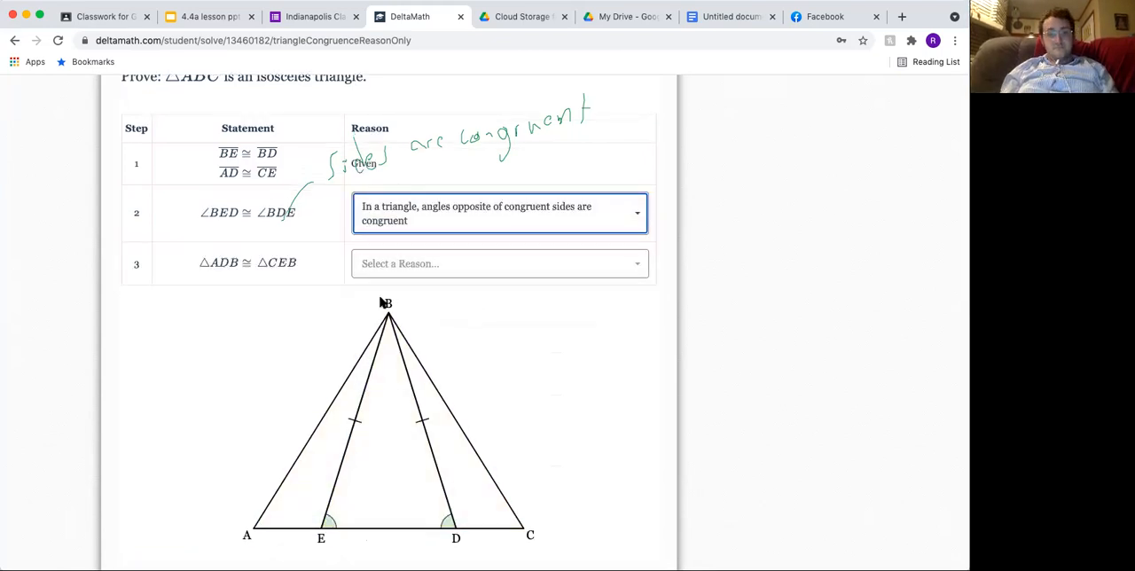
mouse_move(384, 364)
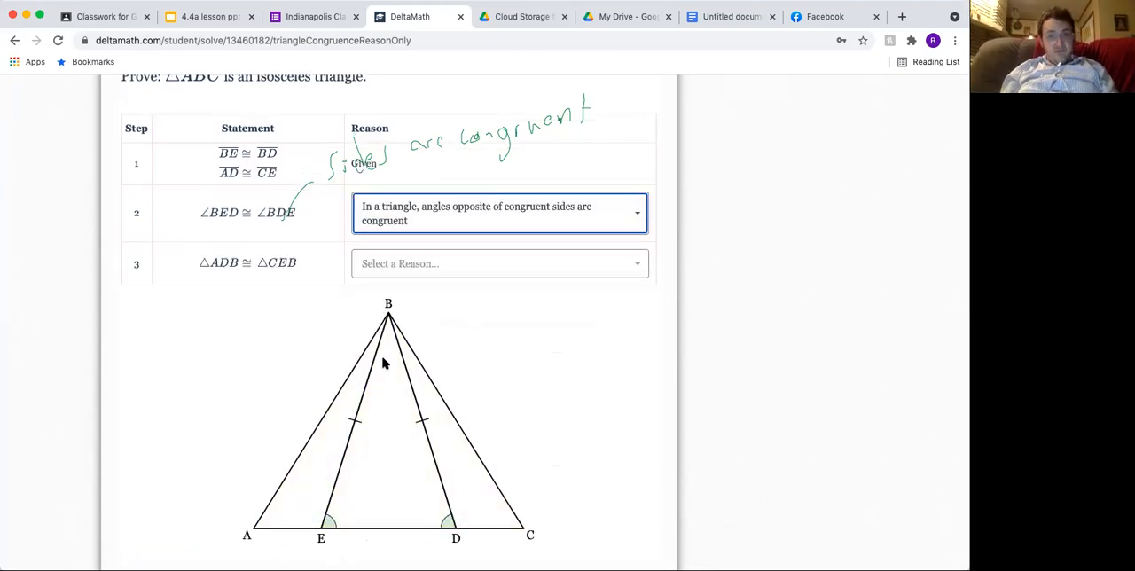
mouse_move(411, 80)
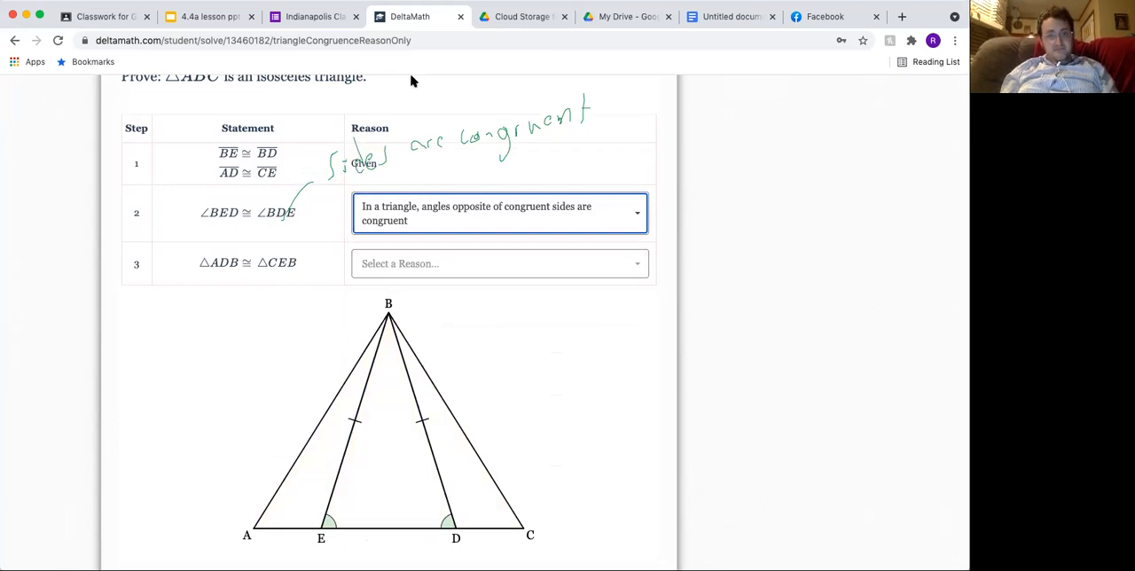
mouse_move(444, 111)
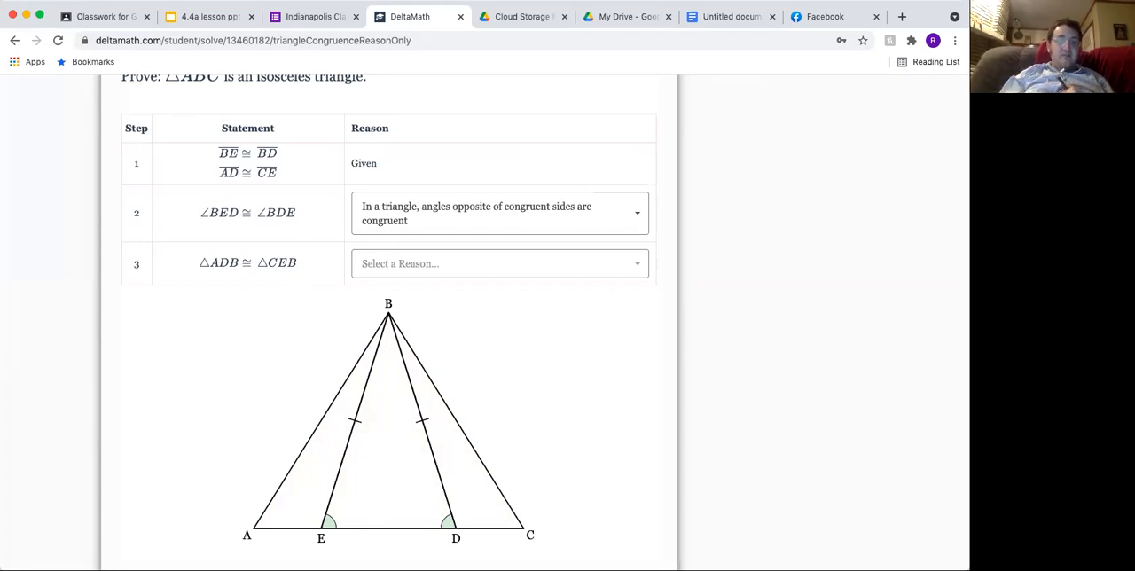
- Trace triangle ABD in green and triangle CEB in red, including side BC
drag(255, 521, 409, 516)
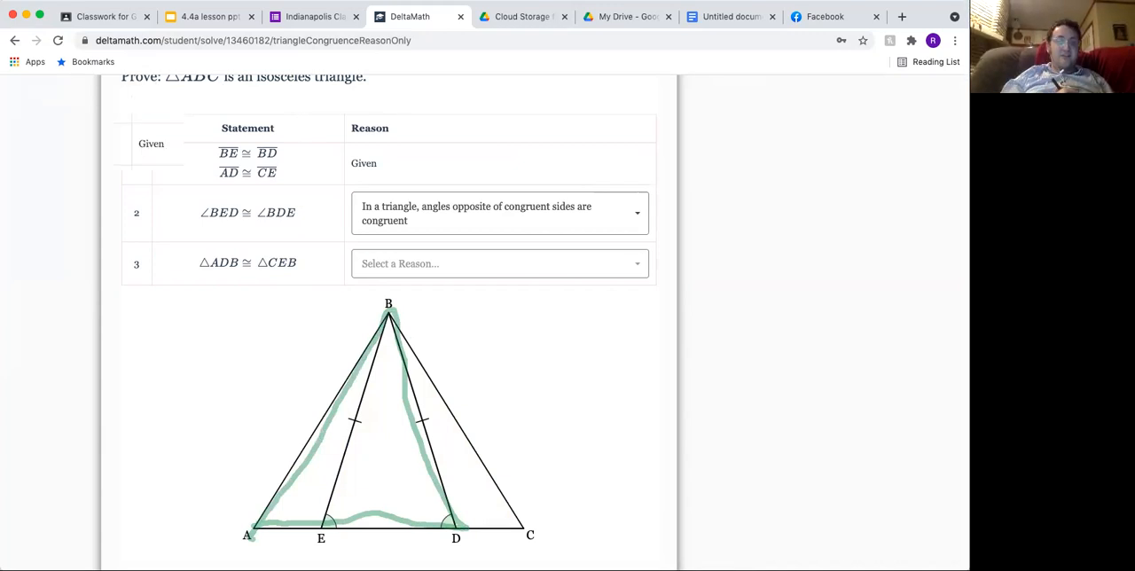
drag(385, 531, 523, 523)
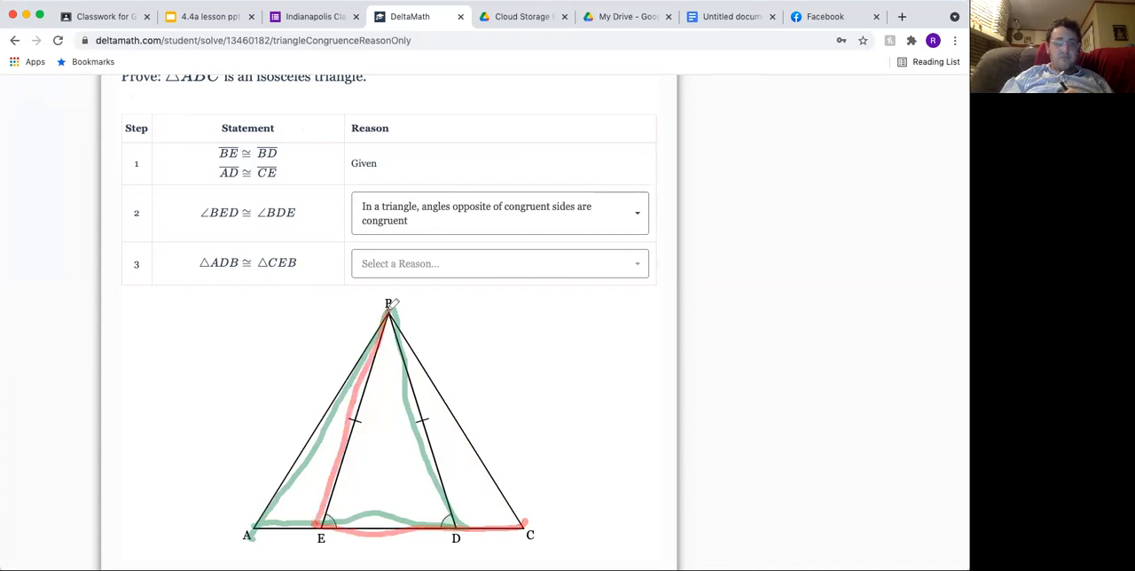
drag(387, 309, 523, 532)
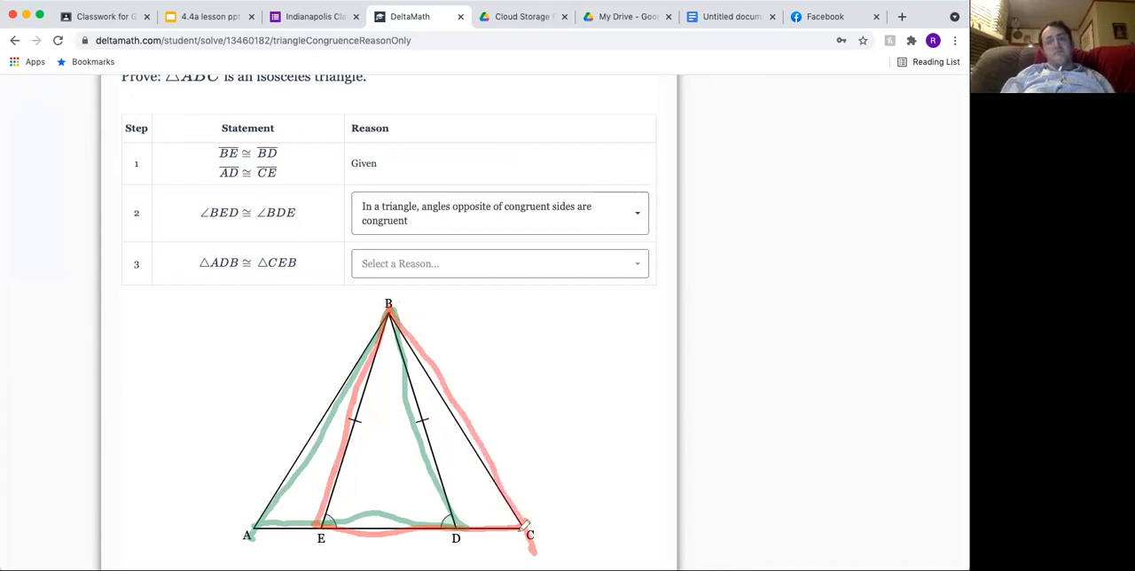
mouse_move(514, 486)
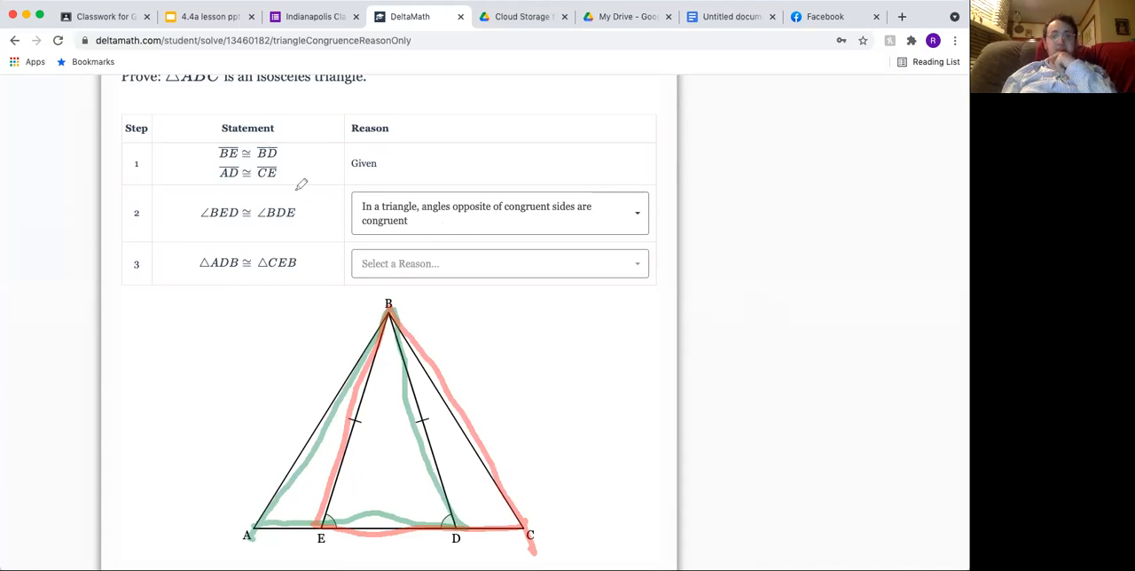
mouse_move(295, 127)
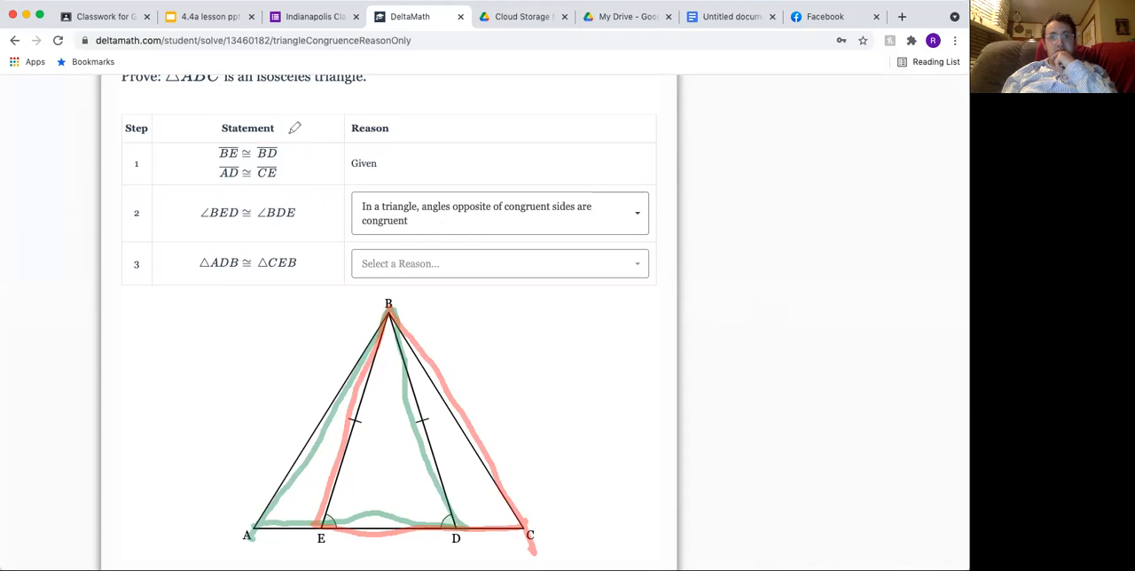
mouse_move(57, 79)
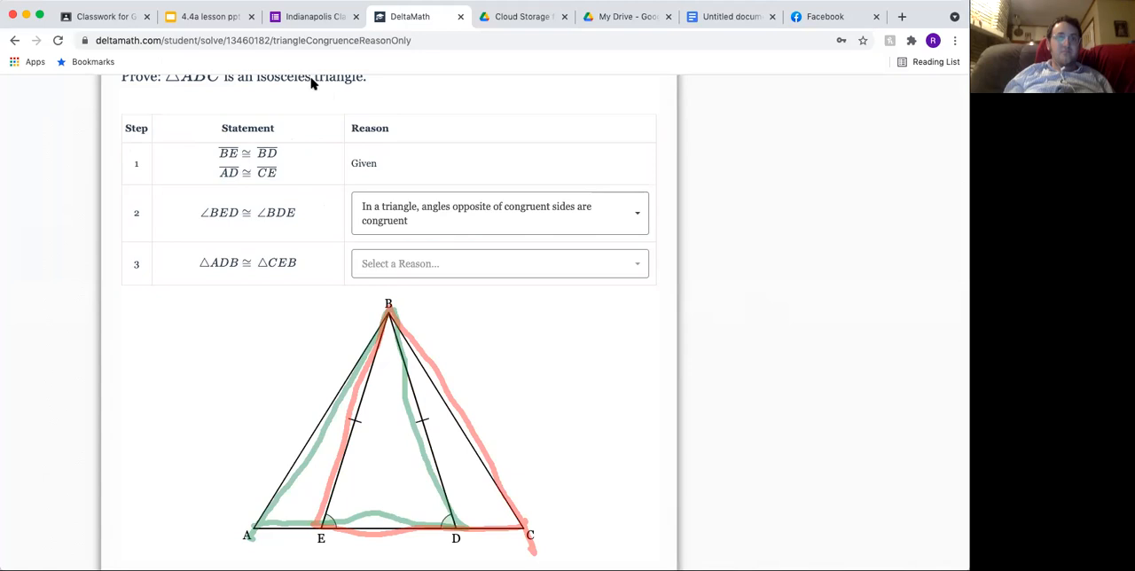
mouse_move(343, 160)
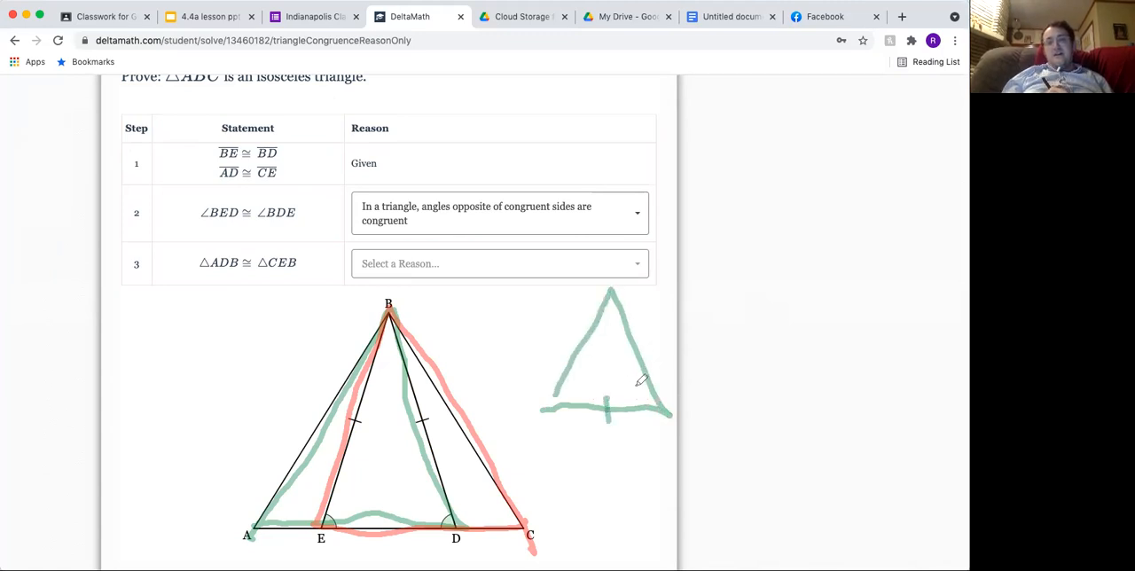
- Write vertex letters B, A, D and side-angle-side marks on the sketched triangle
drag(638, 377, 652, 409)
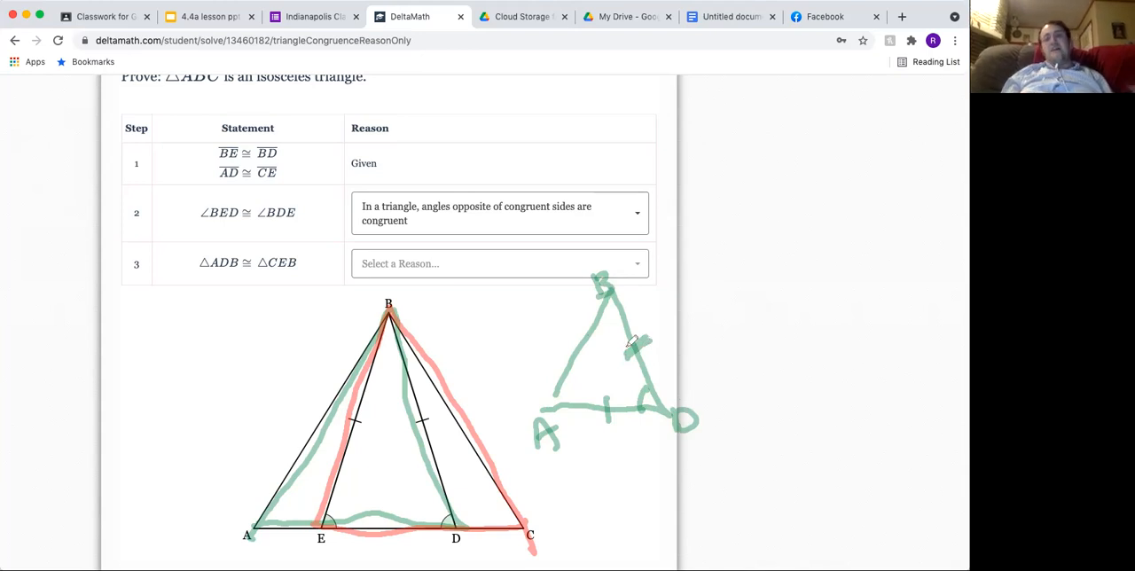
mouse_move(538, 474)
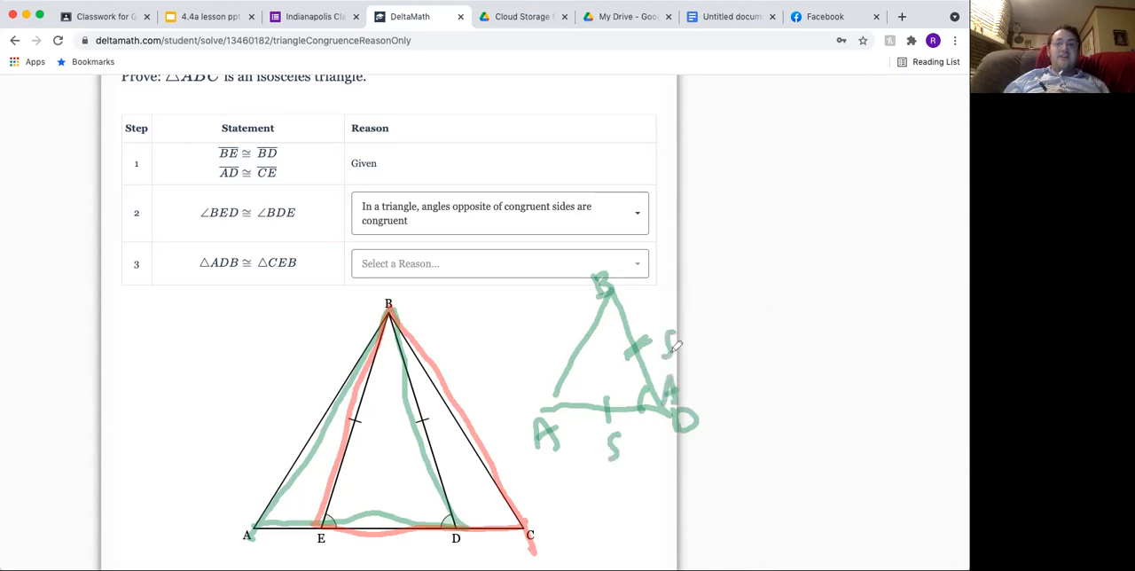
mouse_move(672, 424)
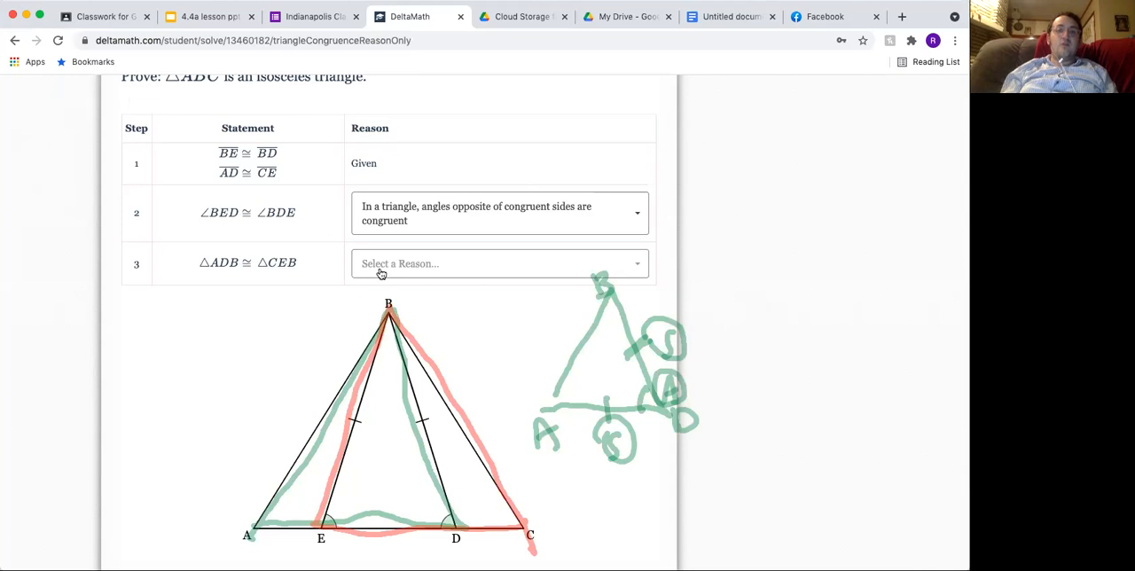
click(498, 264)
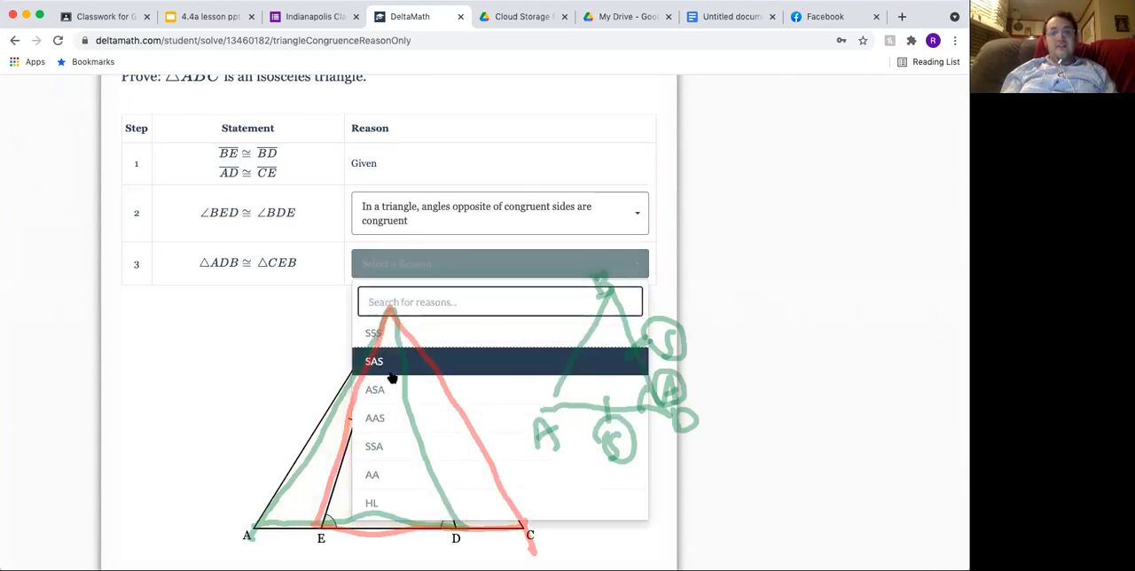
mouse_move(385, 366)
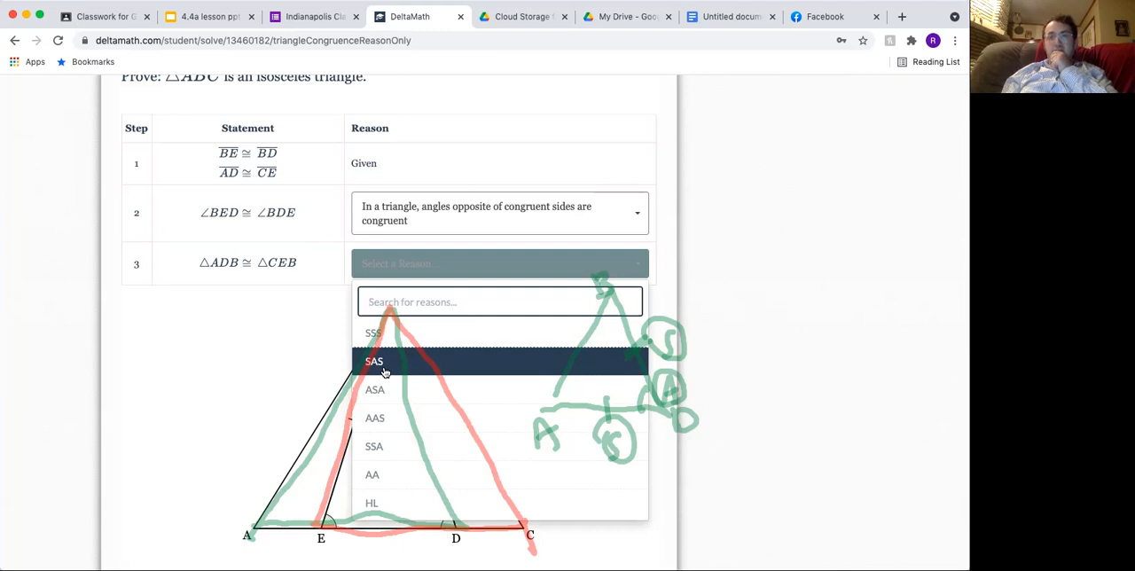
click(373, 361)
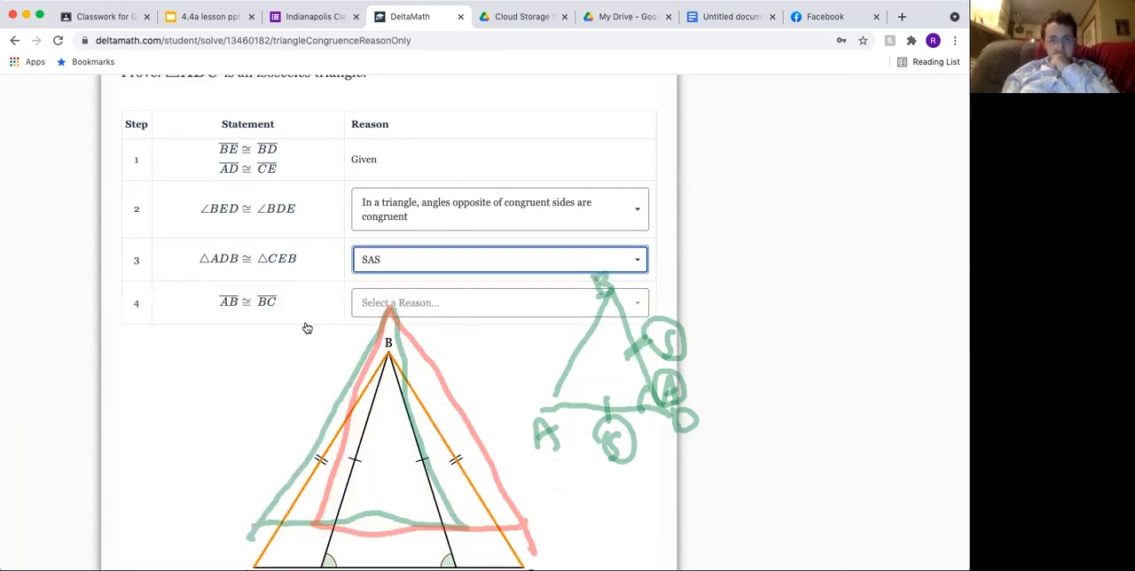
scroll(down, 3)
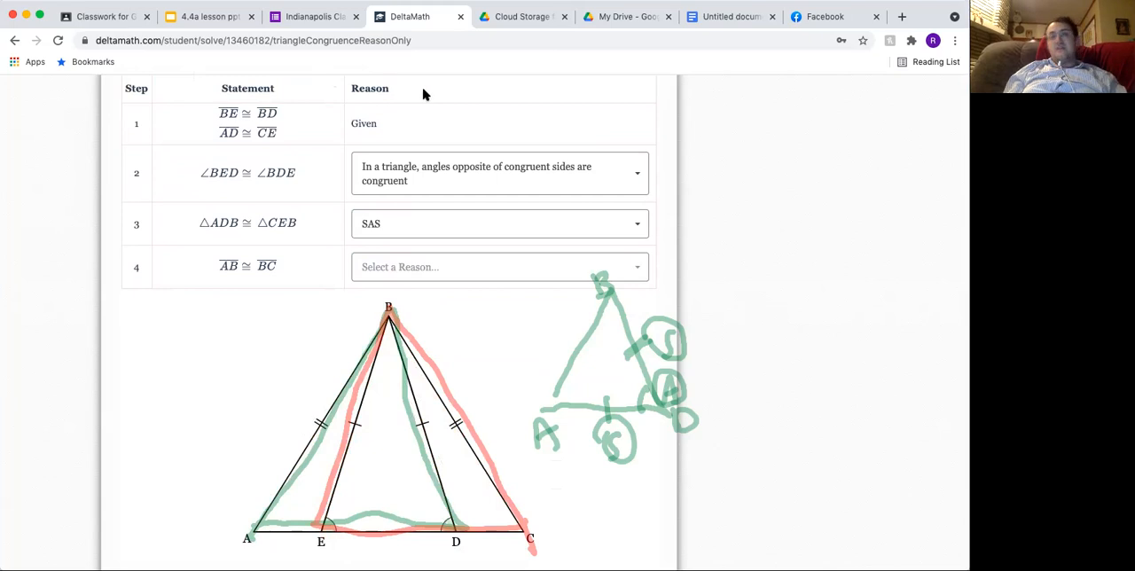
mouse_move(449, 122)
text(If you have prove)
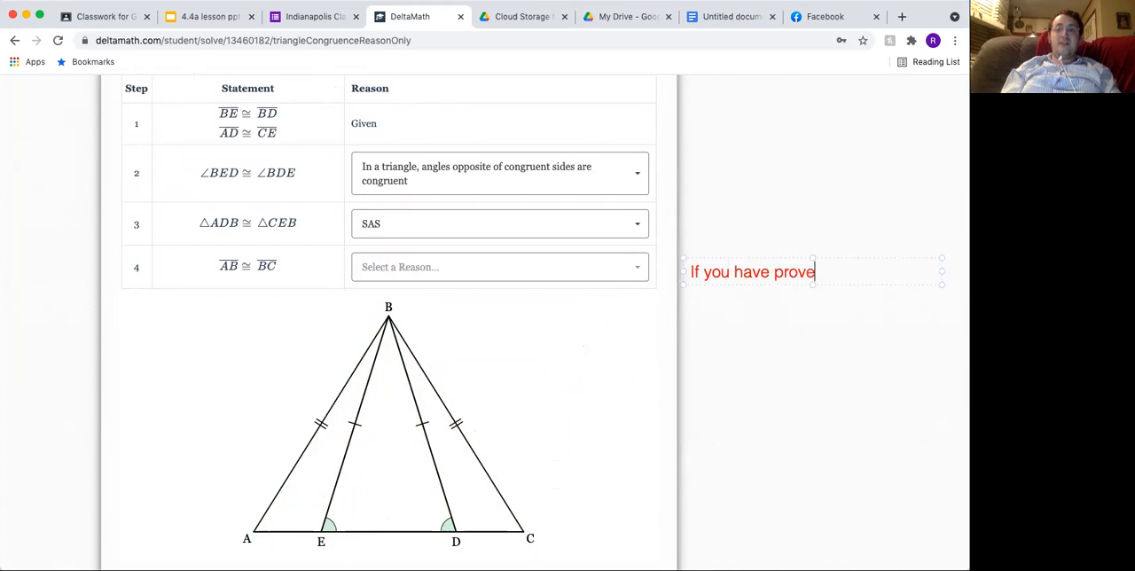
- Type a note: corresponding sides or angles of congruent triangles are congruent (CPCTC)
text(a triangle)
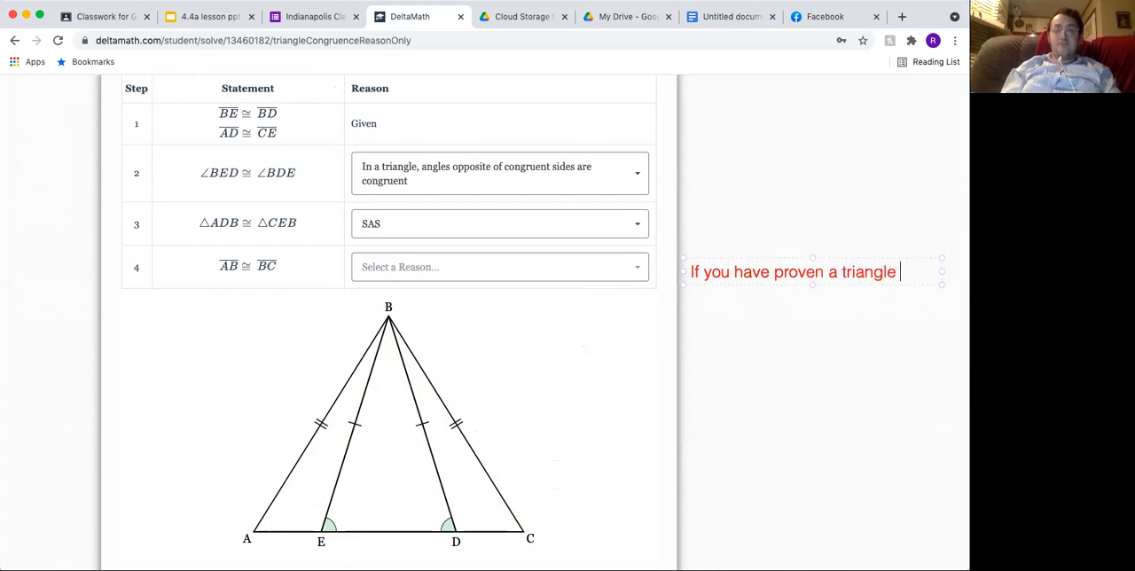
text(congruent: any)
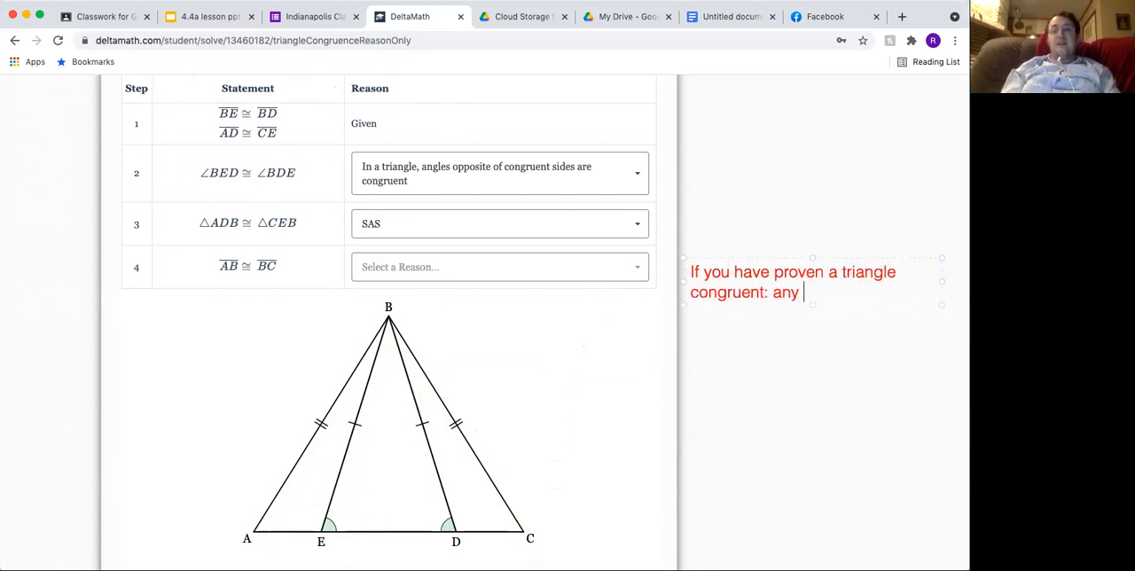
text(correspo)
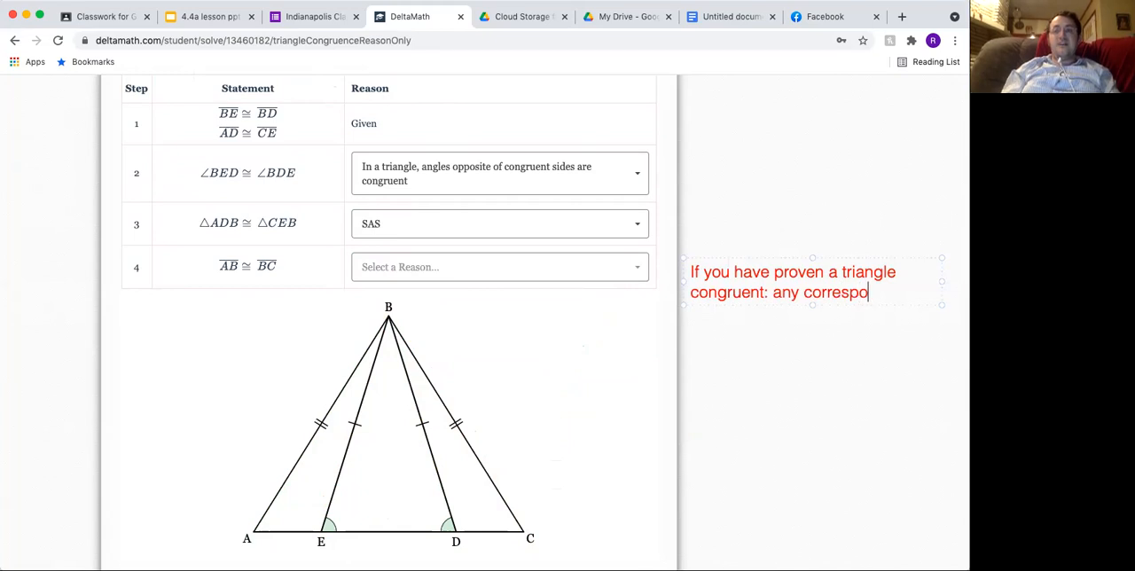
text(nding side)
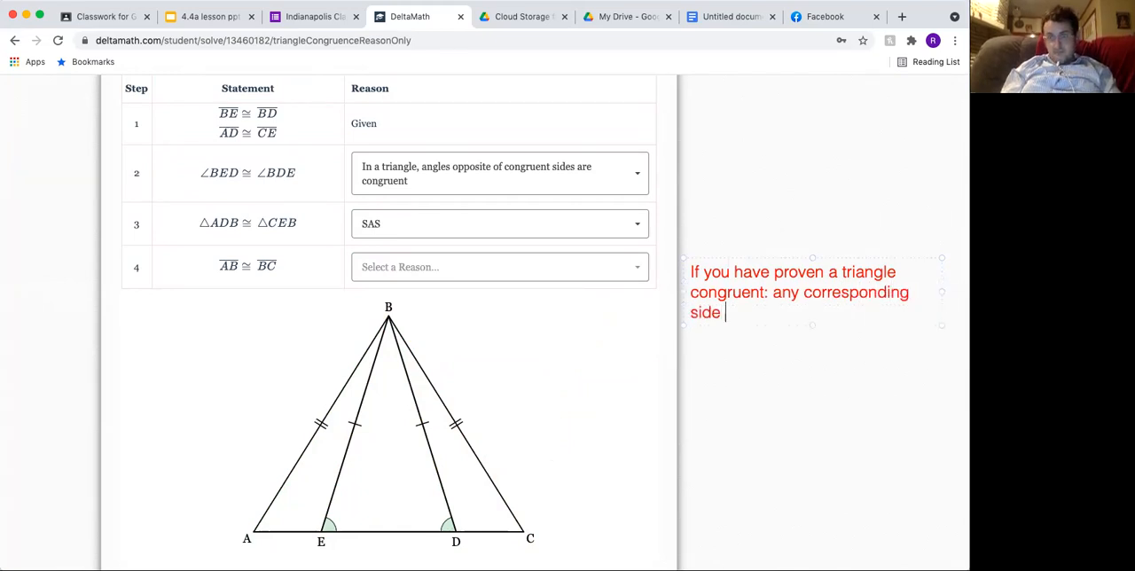
text(or angle is congr)
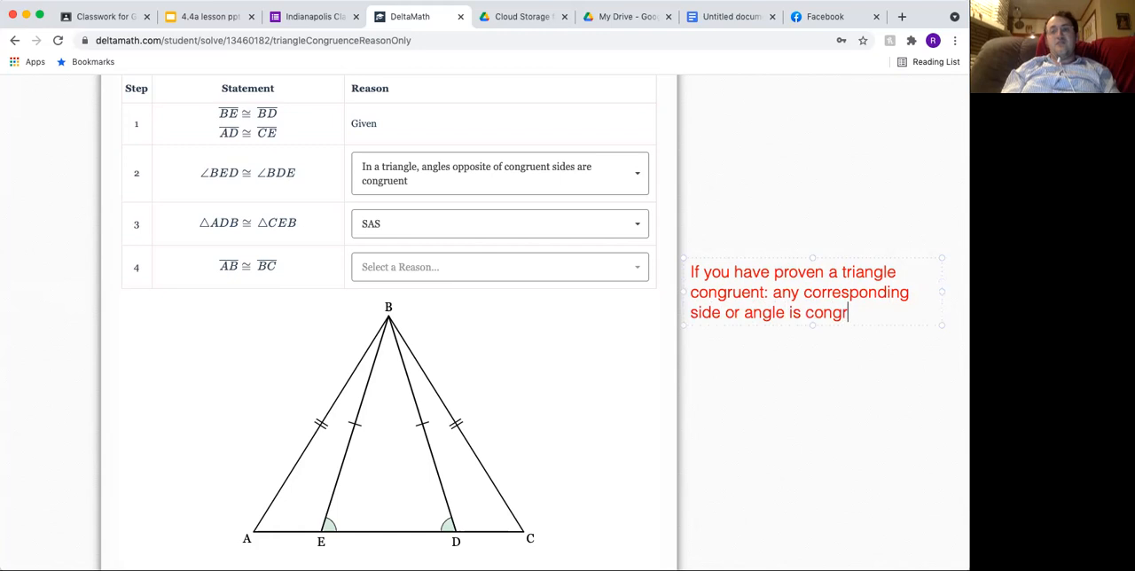
text(ent by CPT)
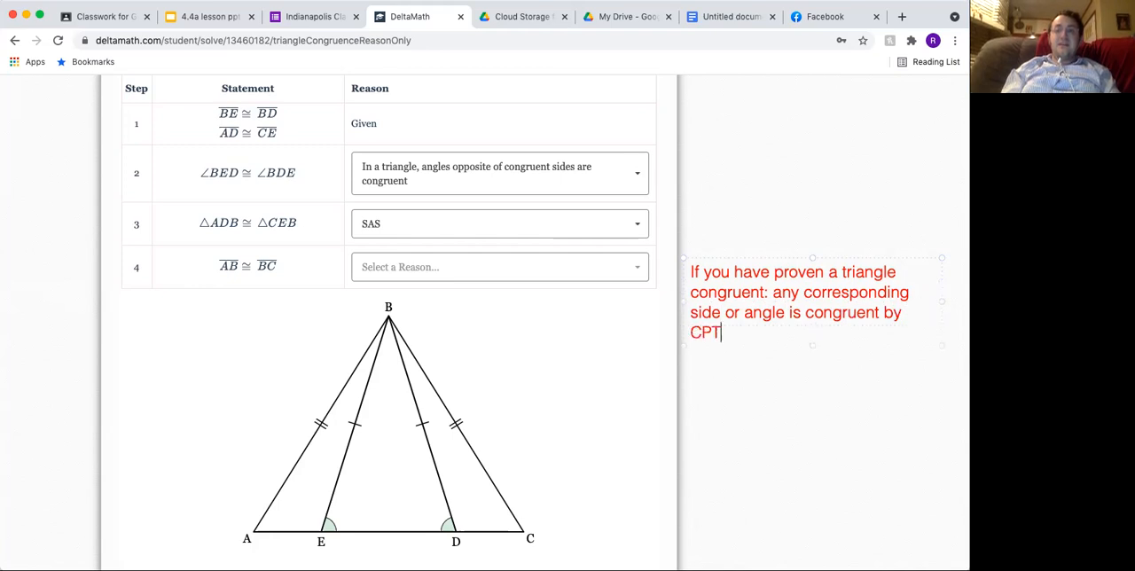
text(CTC)
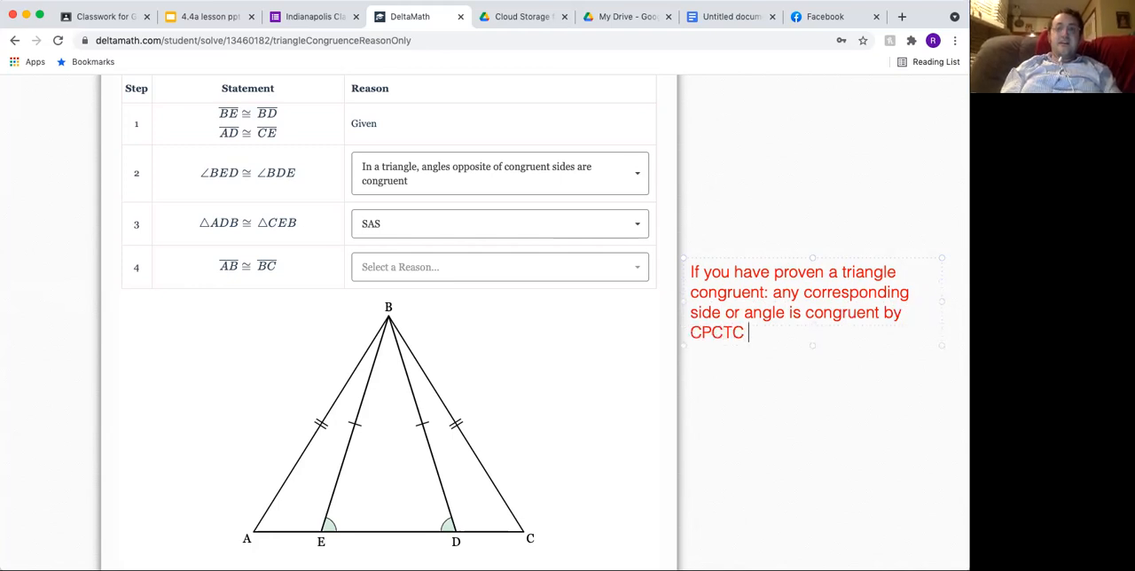
text((corresponding parts of triangles are co)
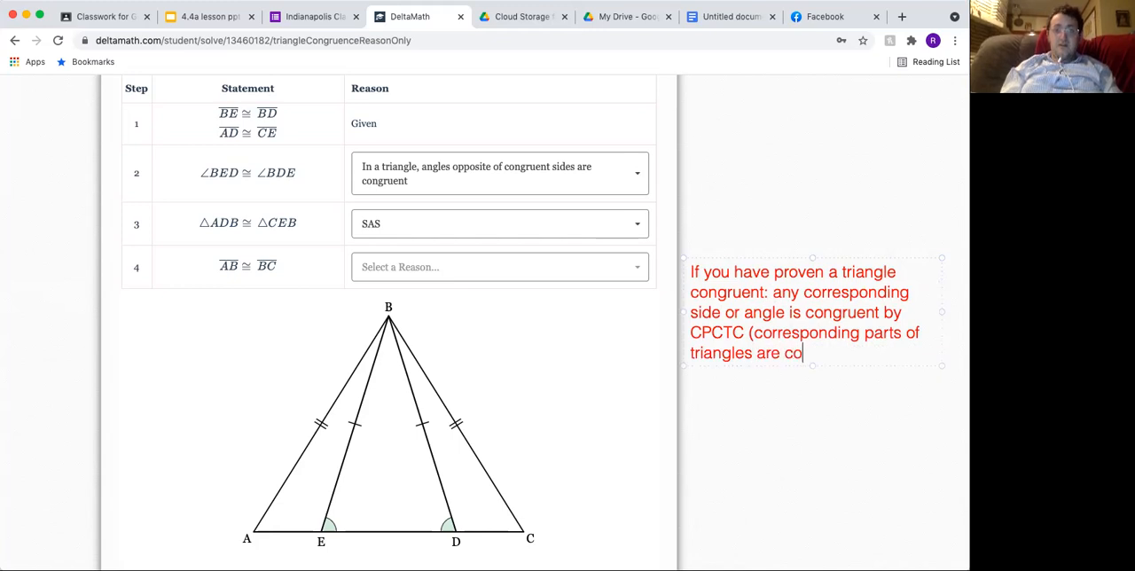
text(ngruent).)
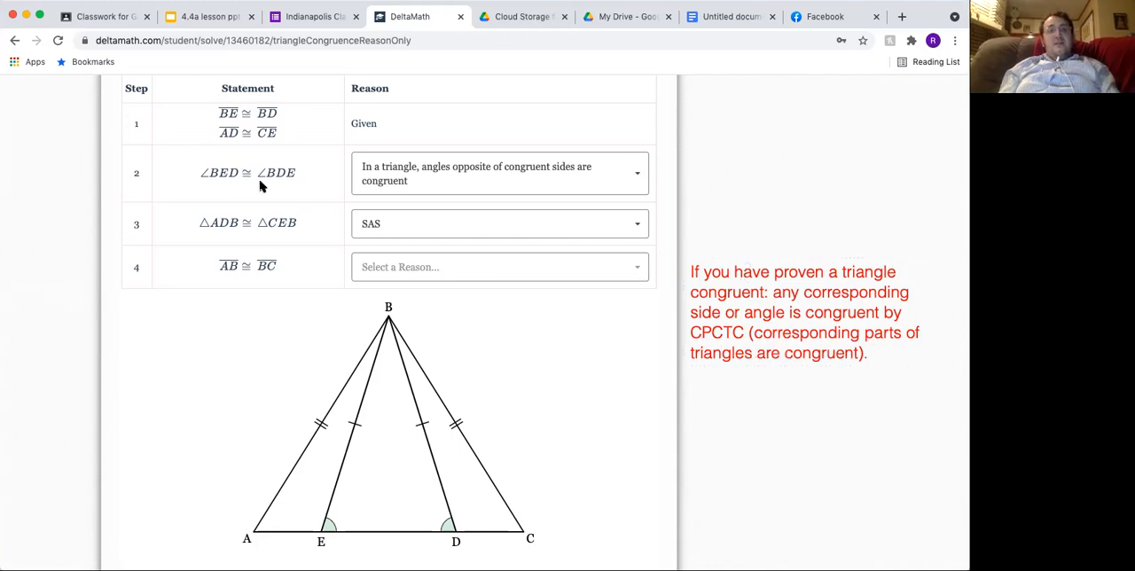
- Search 'congruent triangles' and give step 4 the CPCTC reason
click(499, 267)
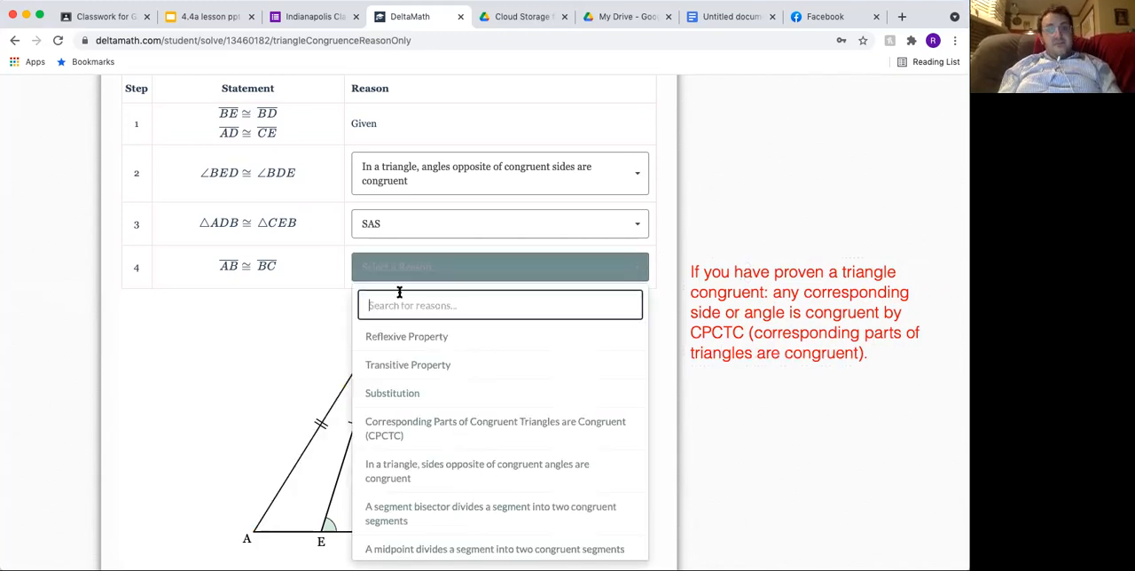
text(congruent)
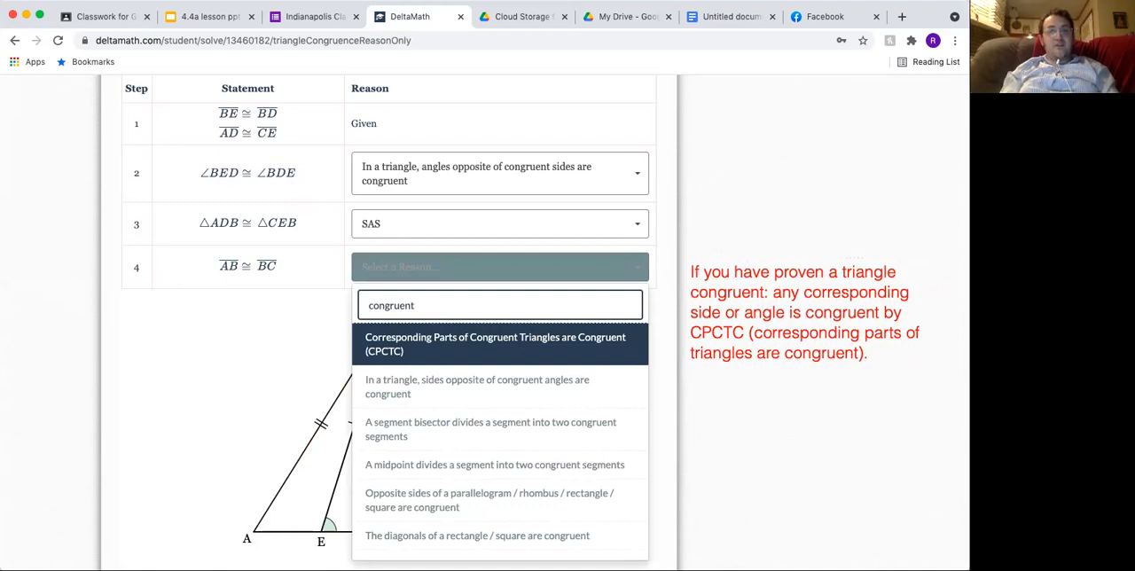
text(triangles)
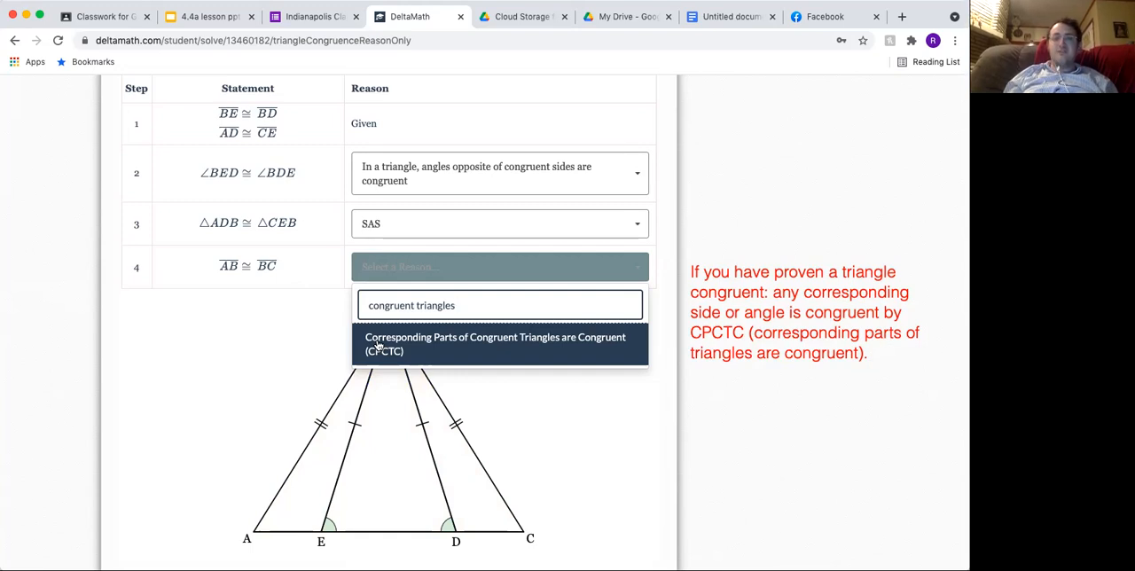
click(495, 343)
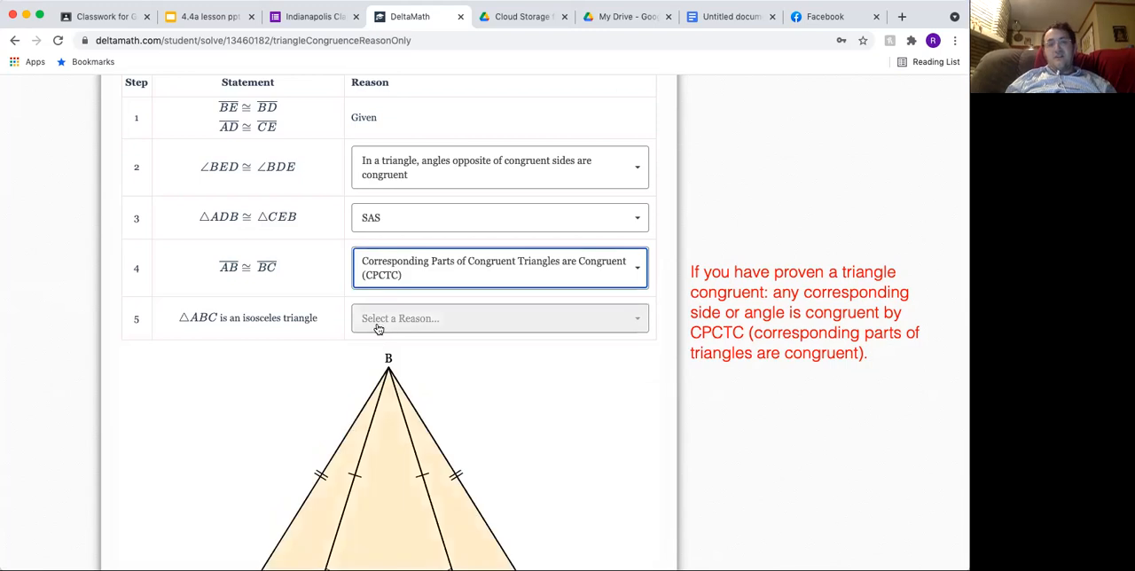
- Give step 5 the reason 'The triangle has two congruent sides'
scroll(down, 3)
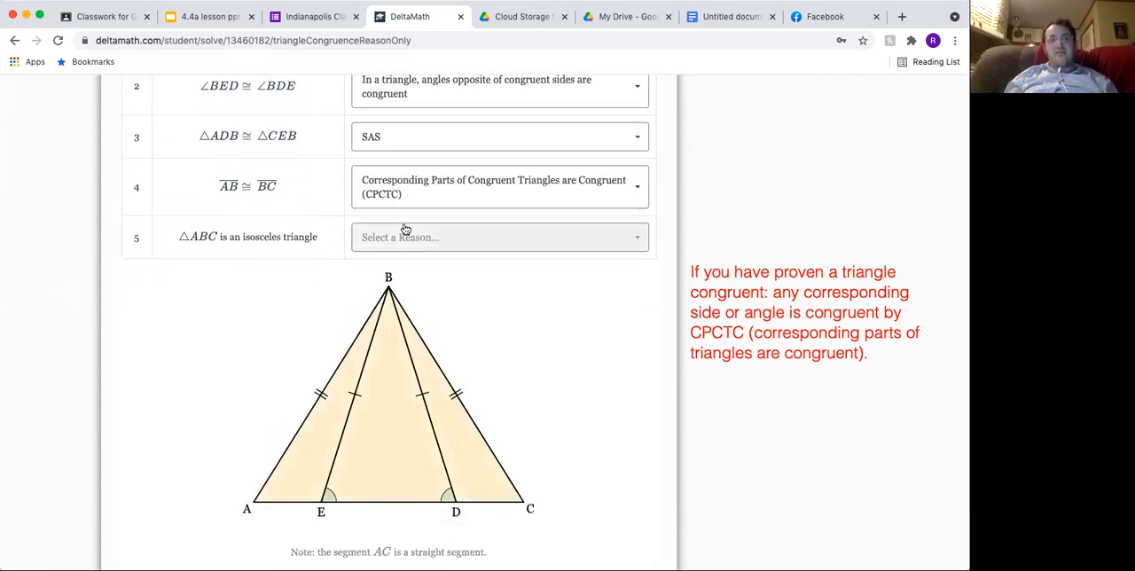
click(498, 237)
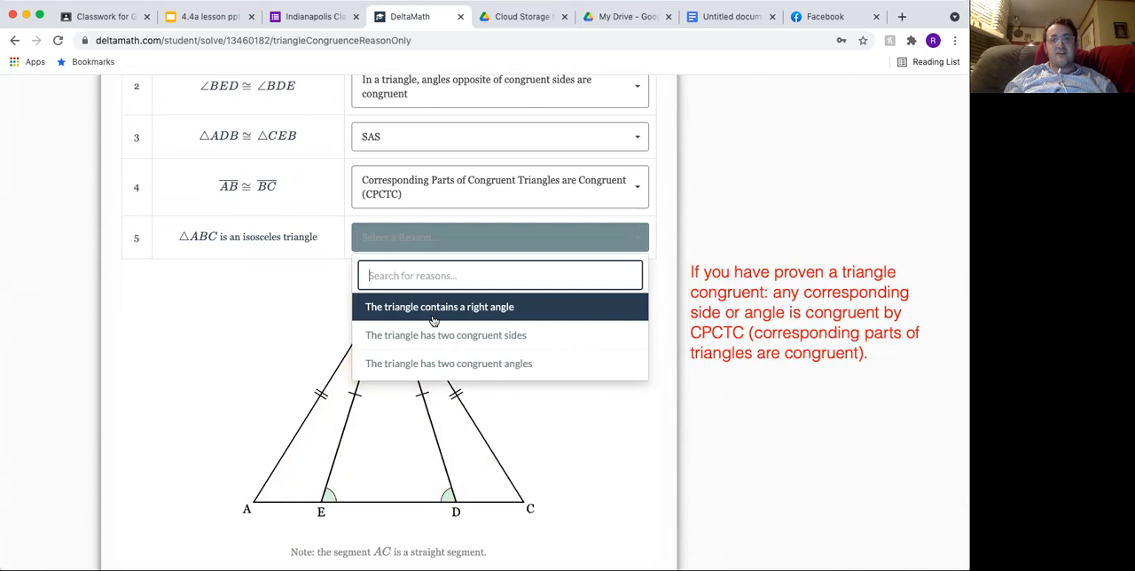
mouse_move(445, 334)
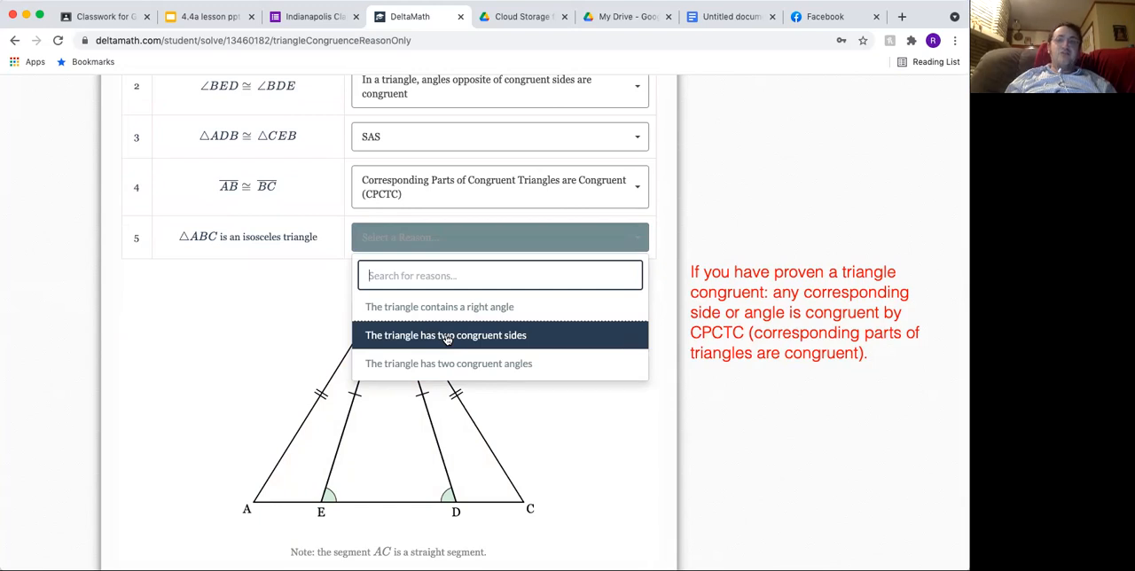
mouse_move(483, 325)
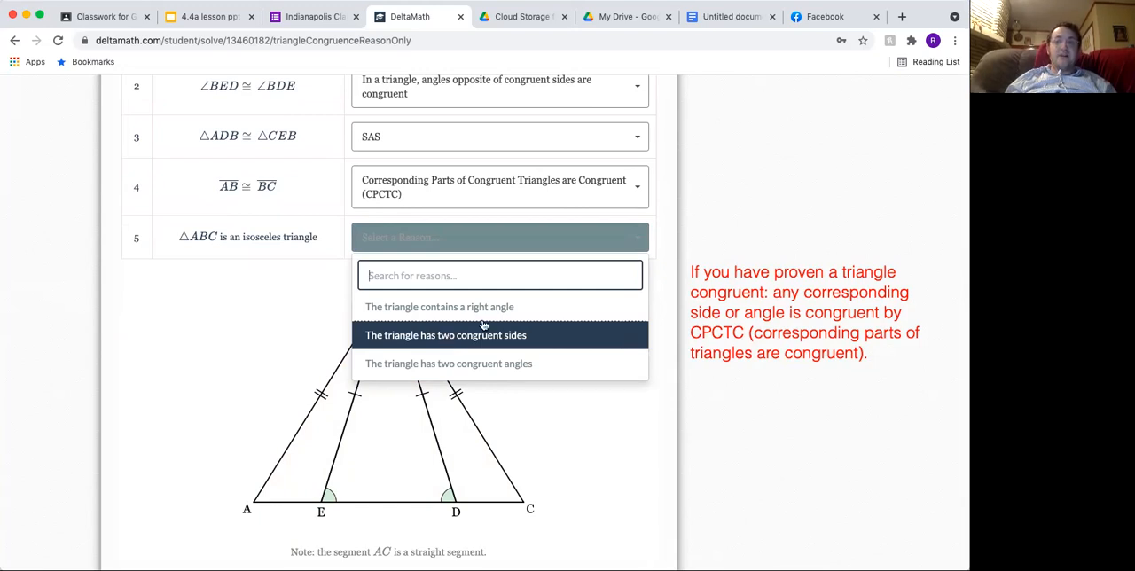
click(445, 334)
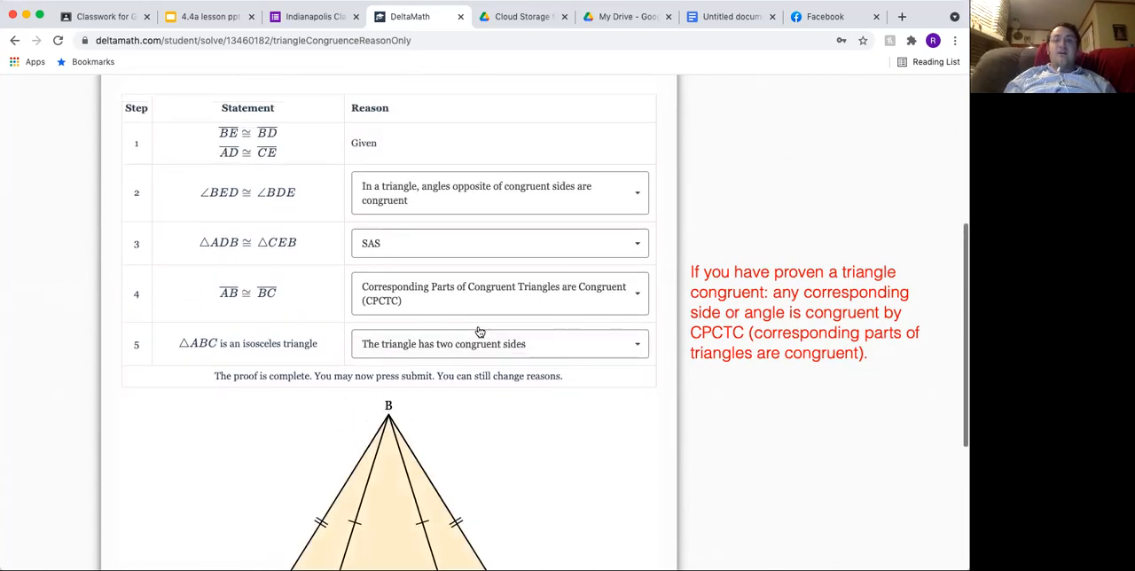
- Scroll through the checked proof showing the green checkmark and Score 1
scroll(down, 3)
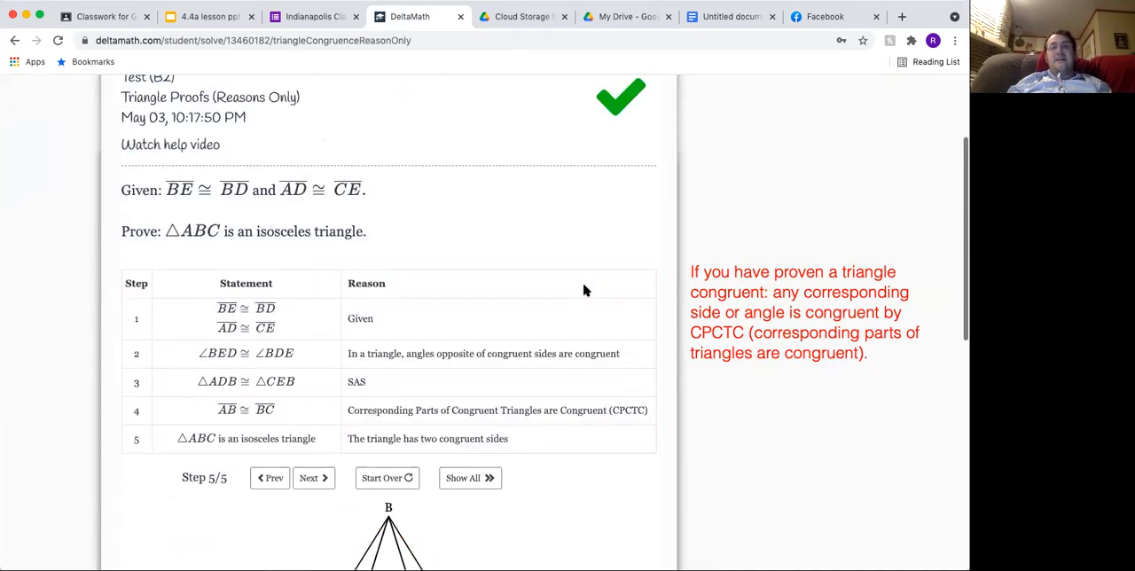
scroll(down, 3)
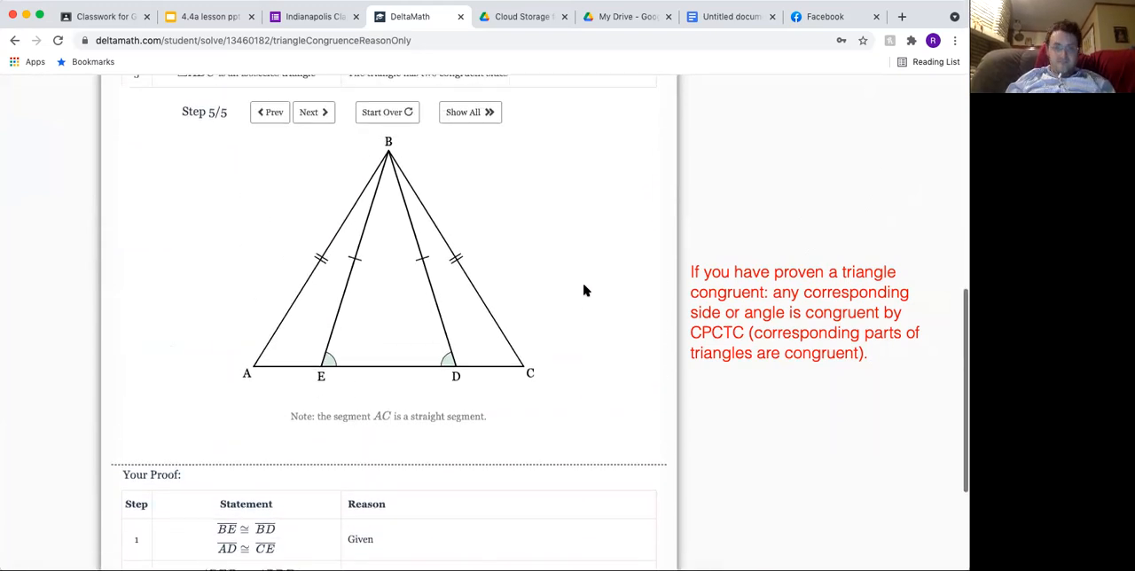
scroll(down, 3)
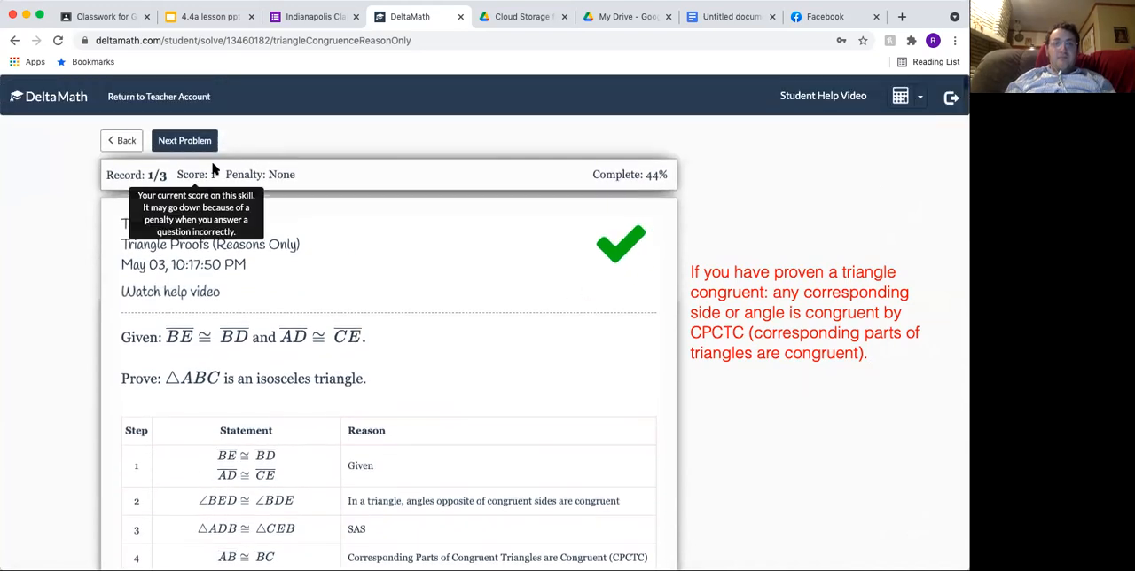
- Load the next proof, AB ∥ CD, and open step 2's reason list
click(184, 140)
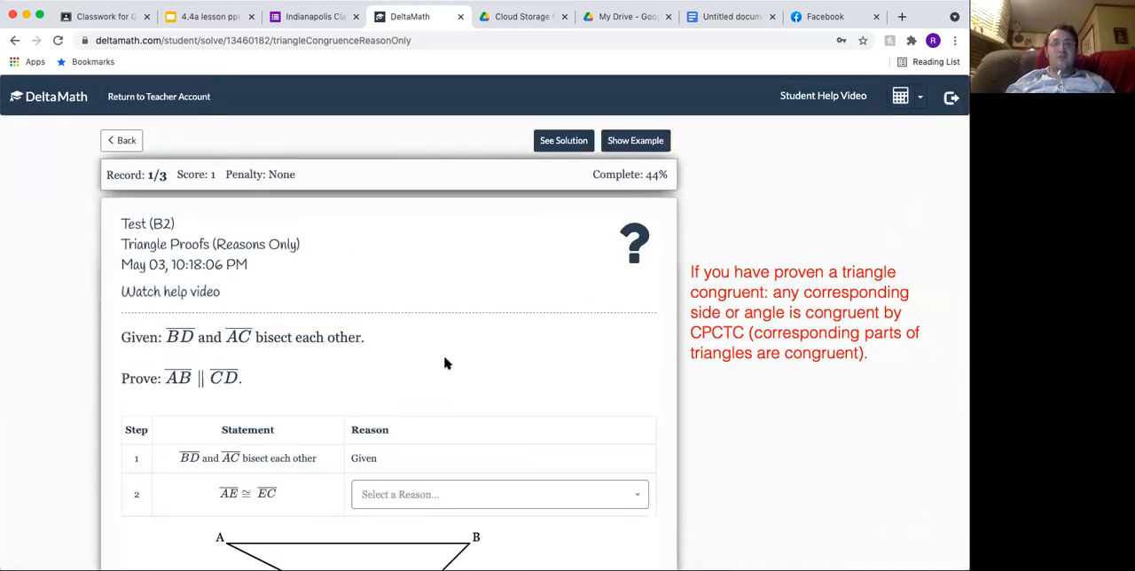
scroll(down, 3)
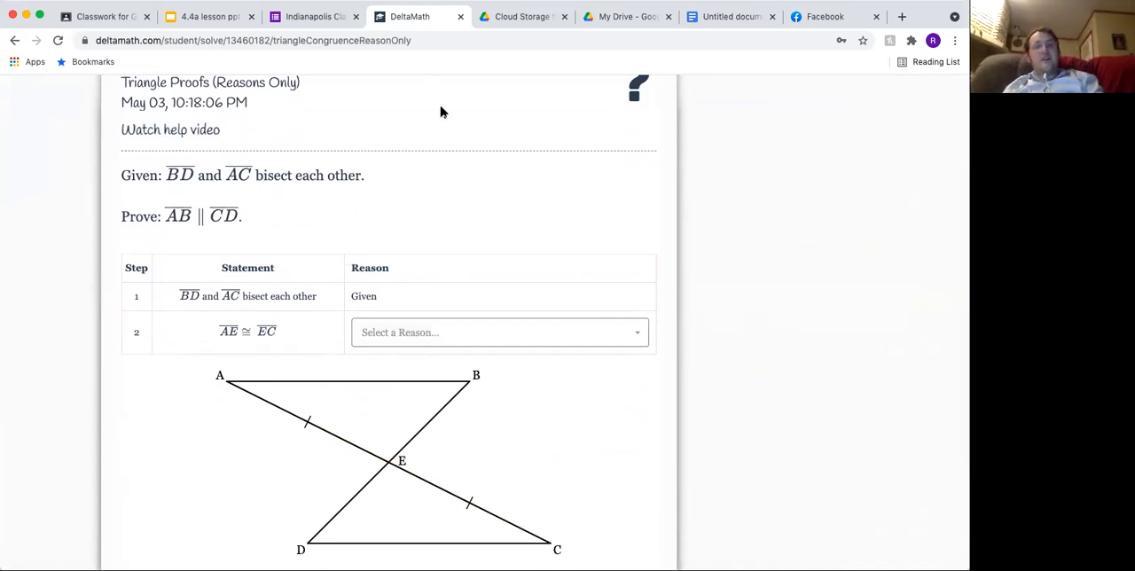
scroll(down, 3)
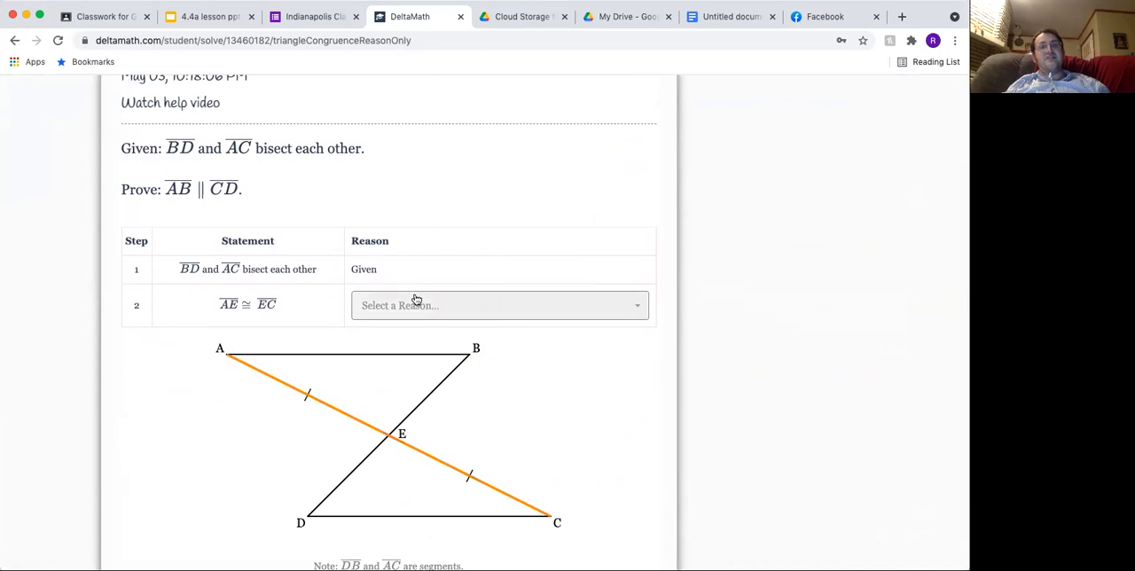
mouse_move(383, 323)
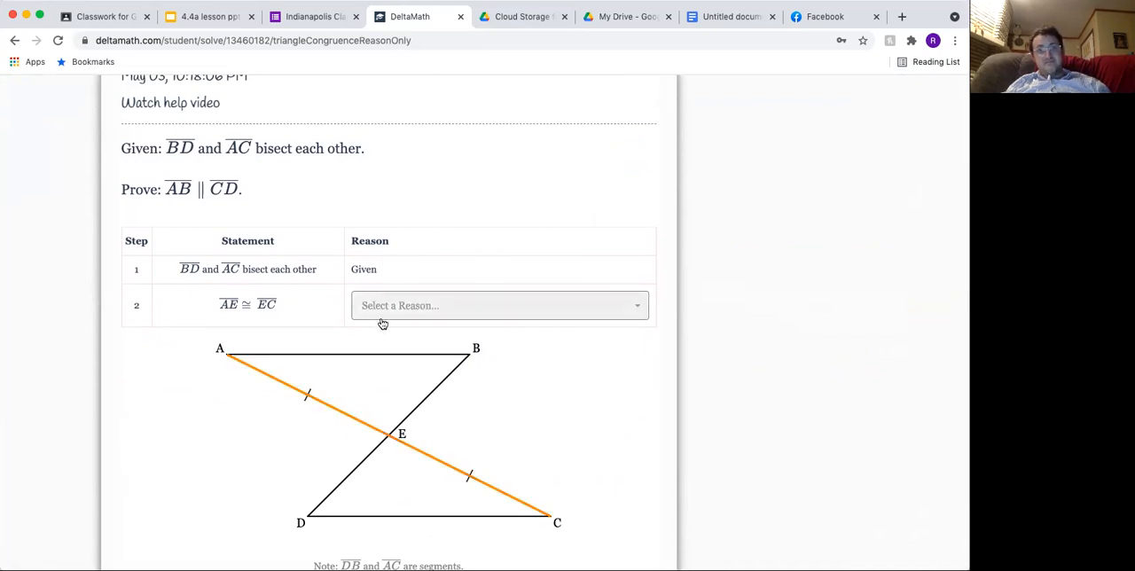
click(499, 305)
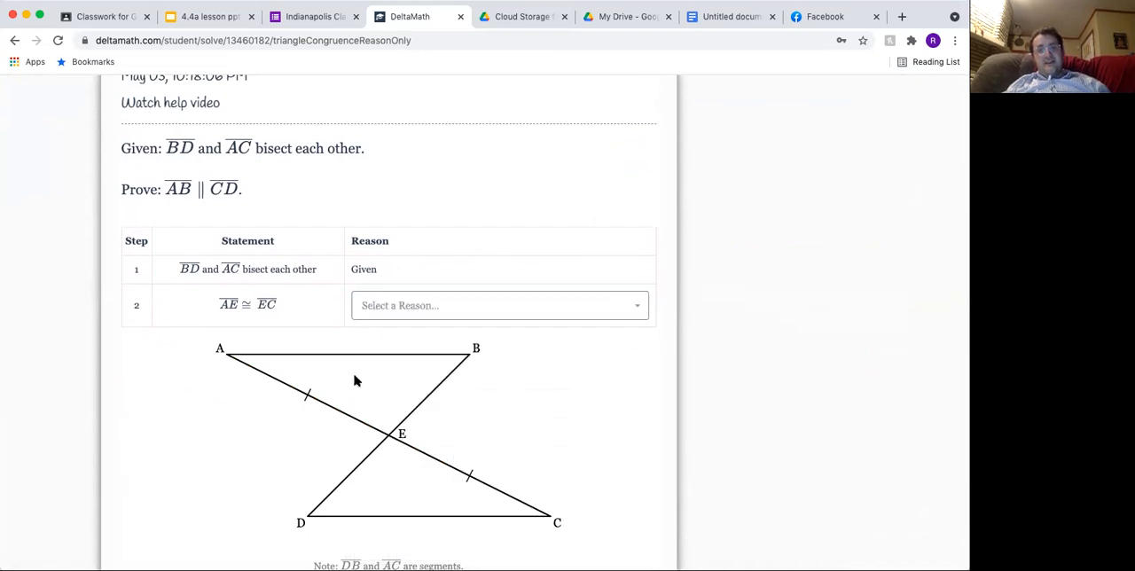
click(498, 304)
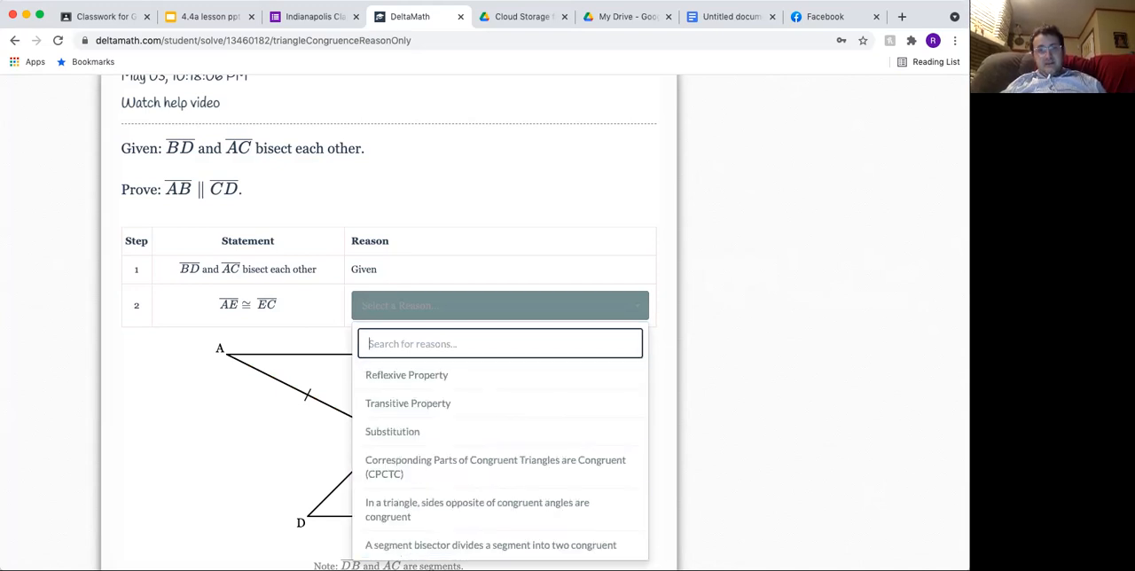
- Search 'midpoint' and cite the midpoint reason for steps 2 and 3
text(midpoin)
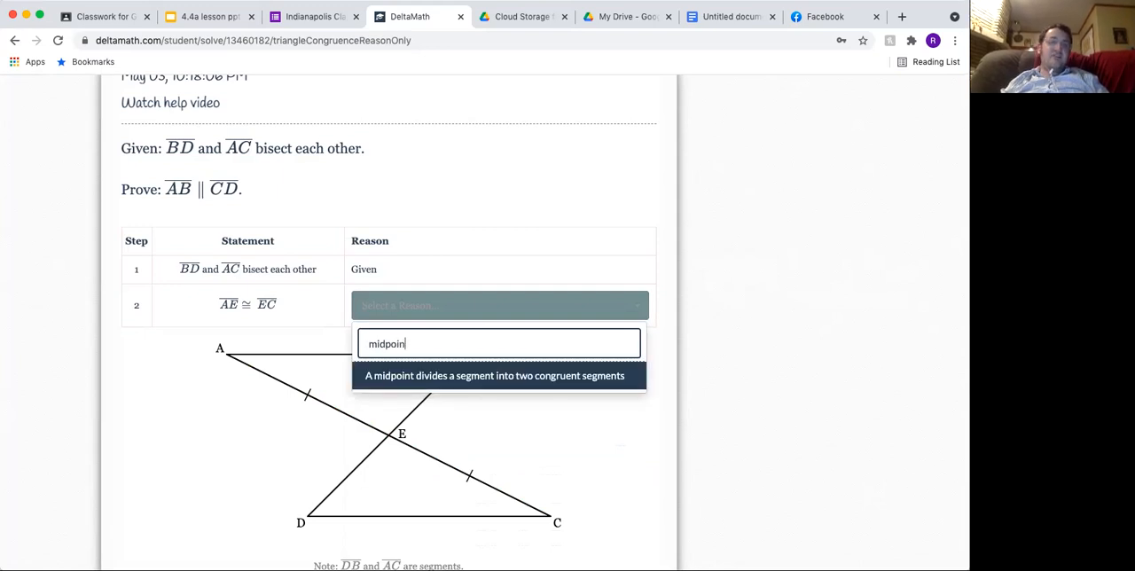
click(494, 375)
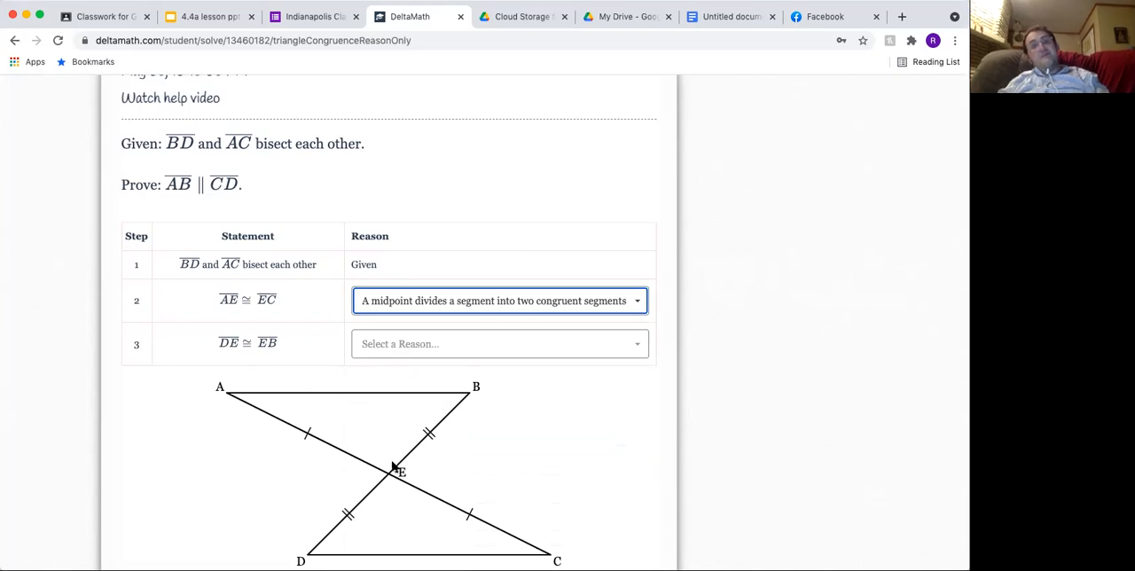
click(499, 344)
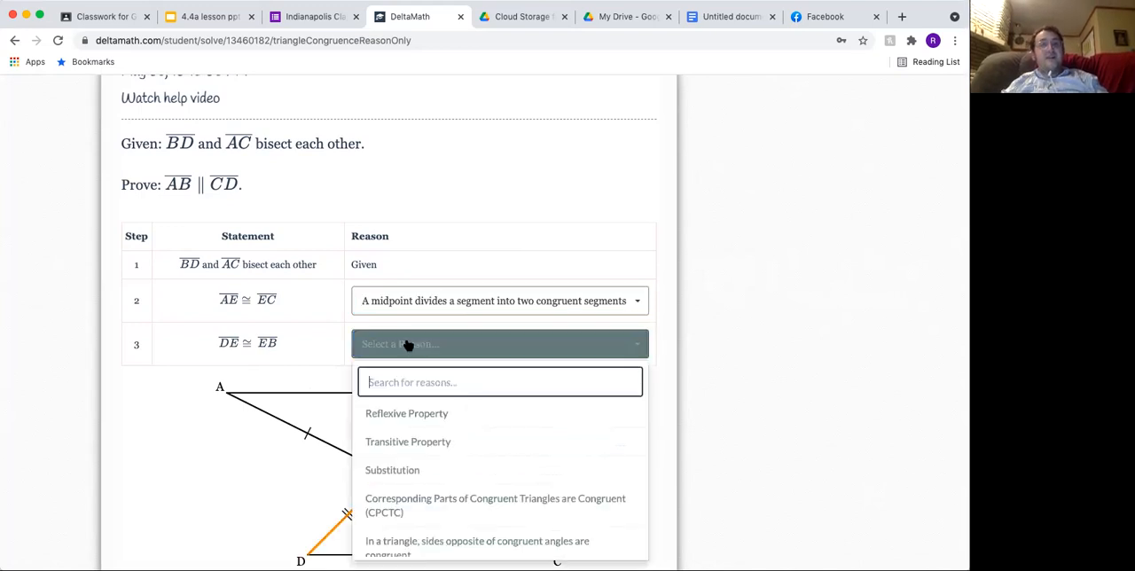
text(midpoint)
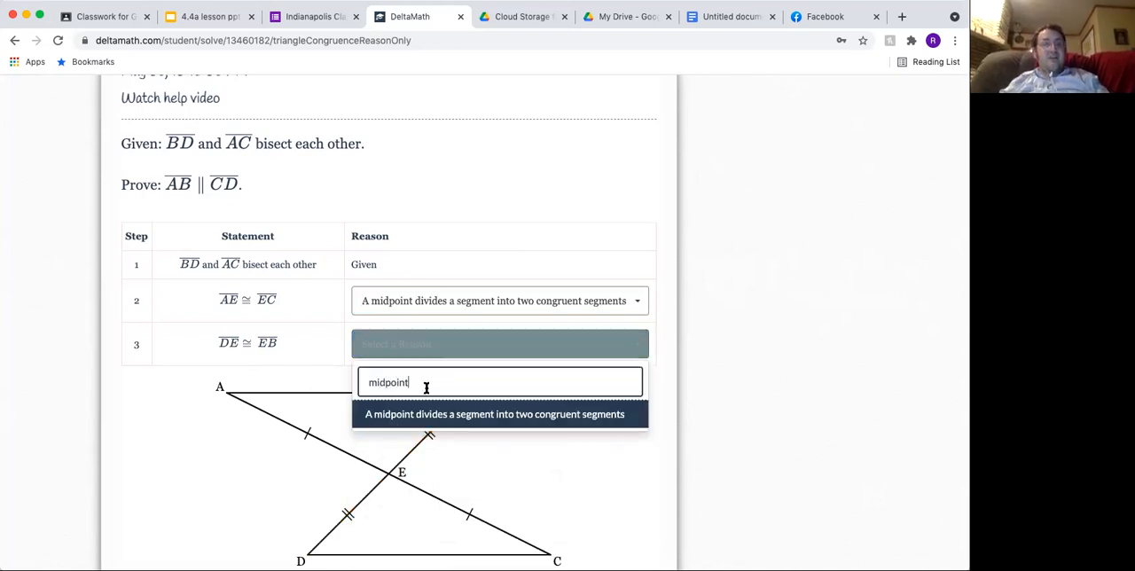
click(494, 414)
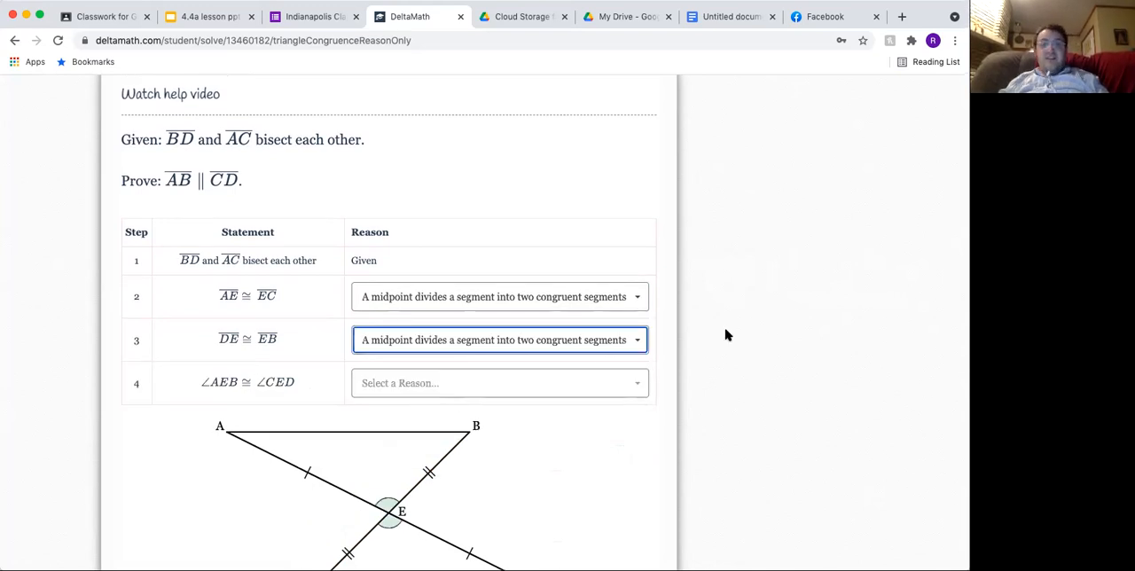
- Give step 4 'vertical angles are congruent' and step 5 SSA
scroll(down, 3)
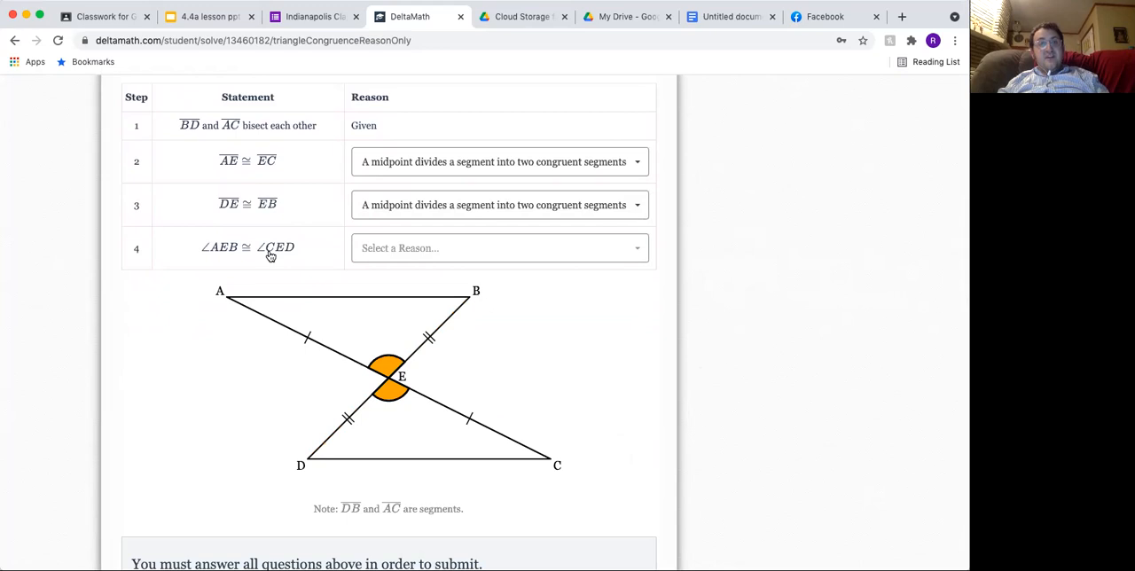
click(499, 247)
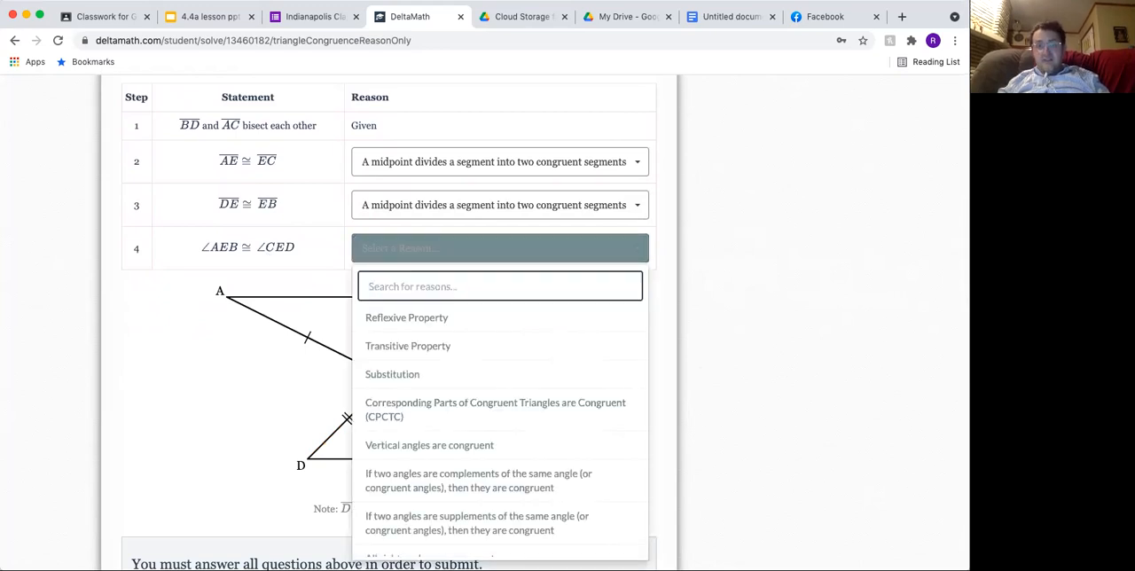
click(429, 445)
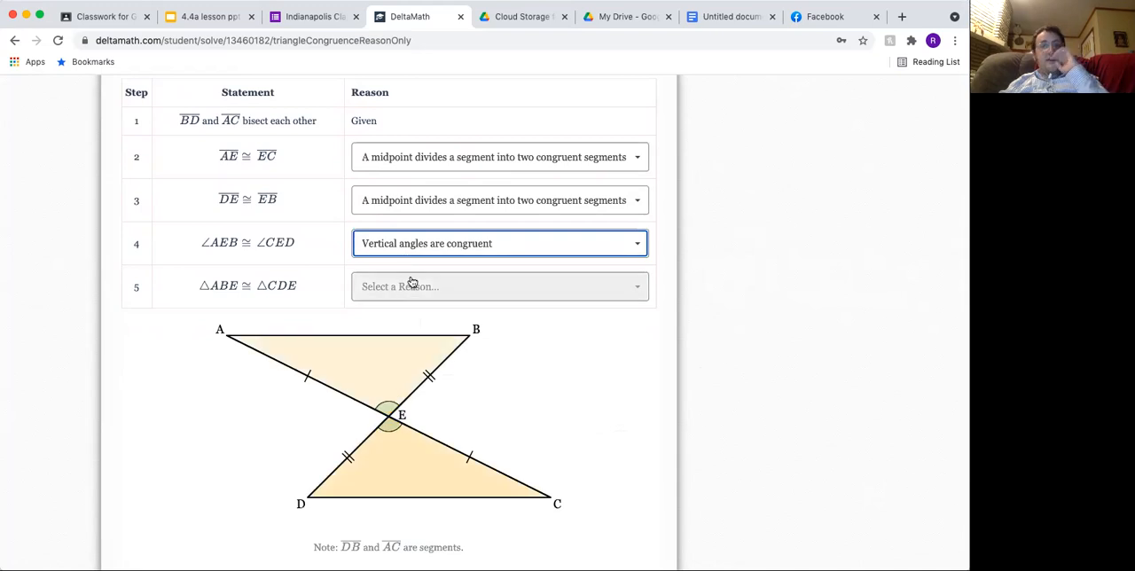
click(498, 286)
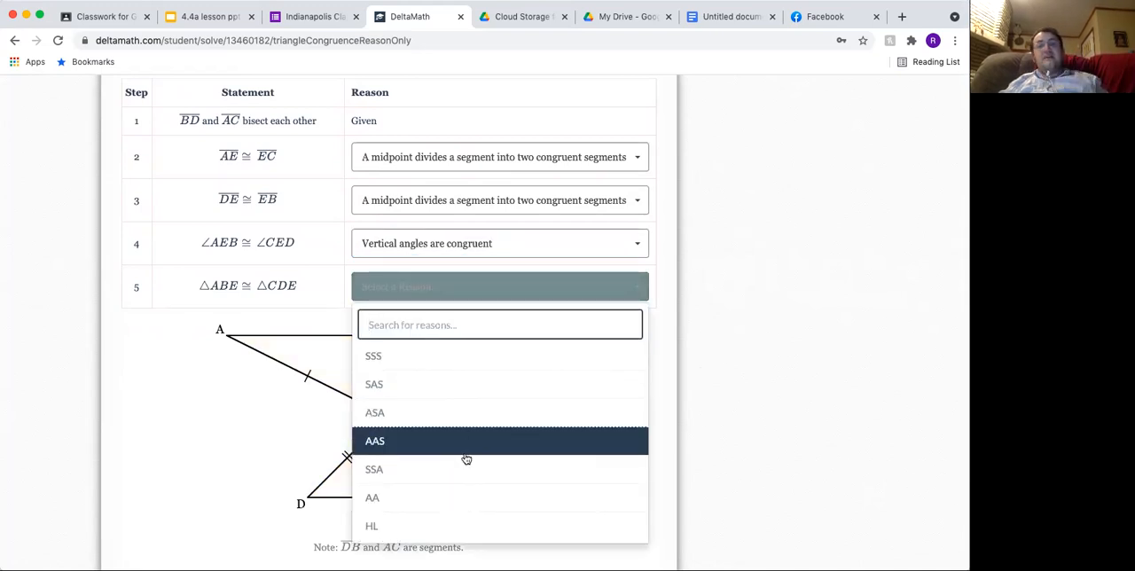
click(373, 468)
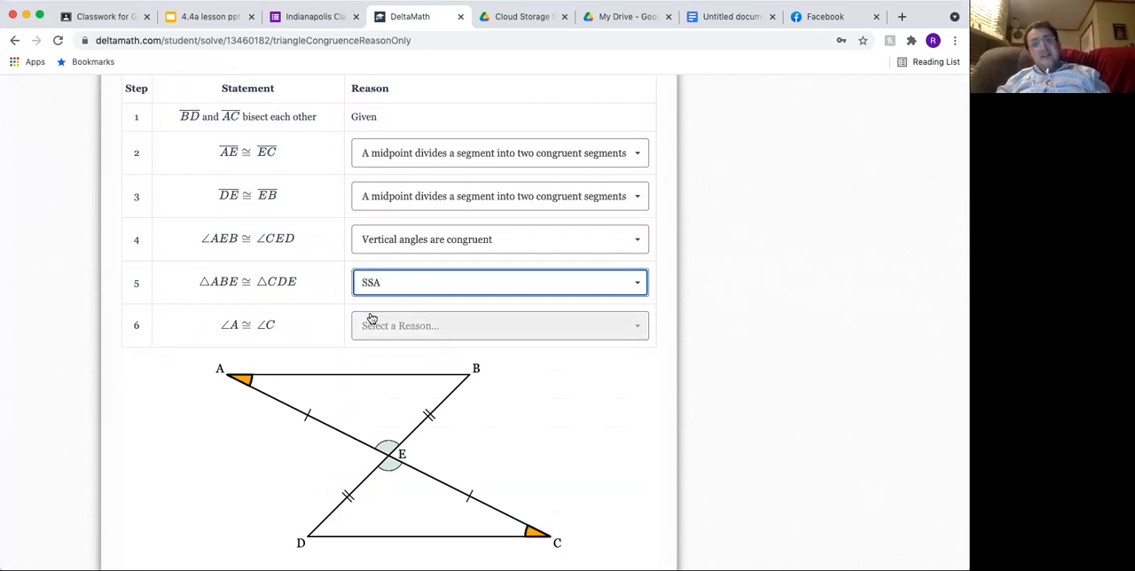
- Give step 6 alternate interior angles and step 7 the parallel lines converse
click(499, 326)
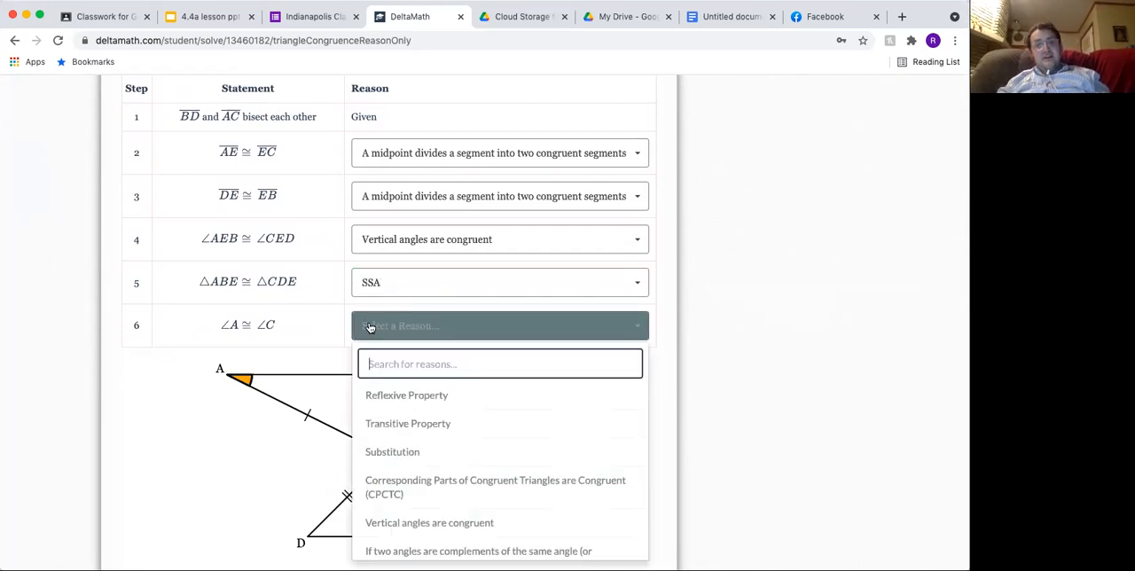
text(alternate)
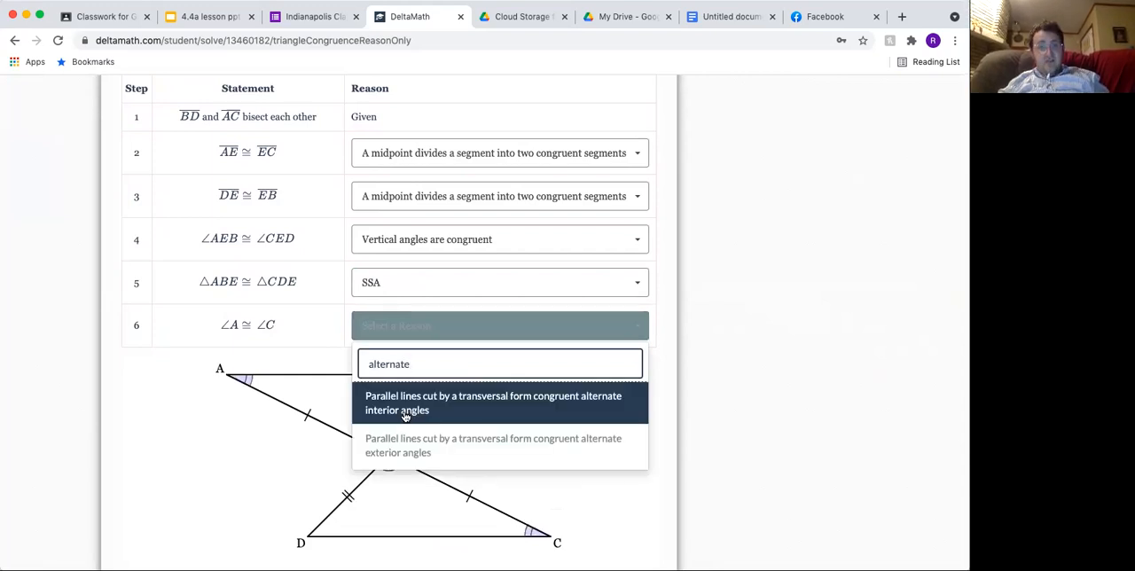
click(493, 403)
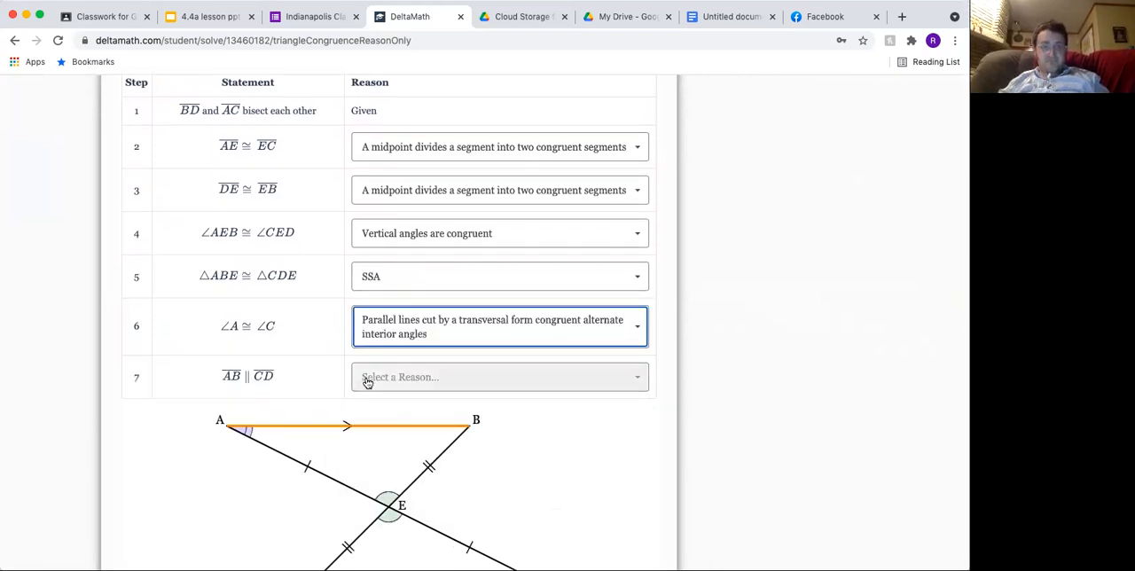
click(499, 376)
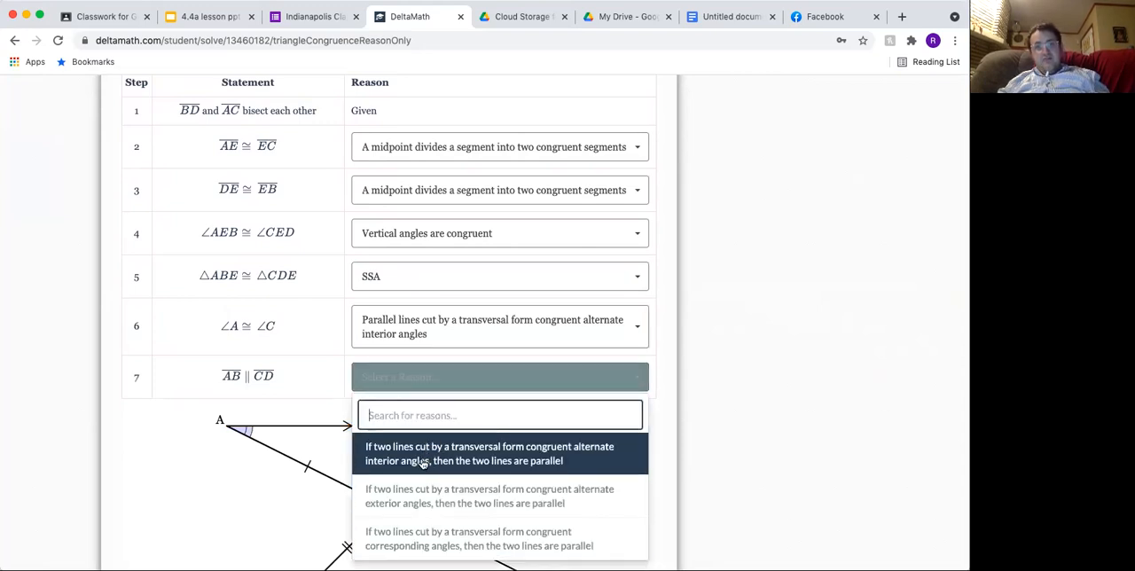
click(489, 453)
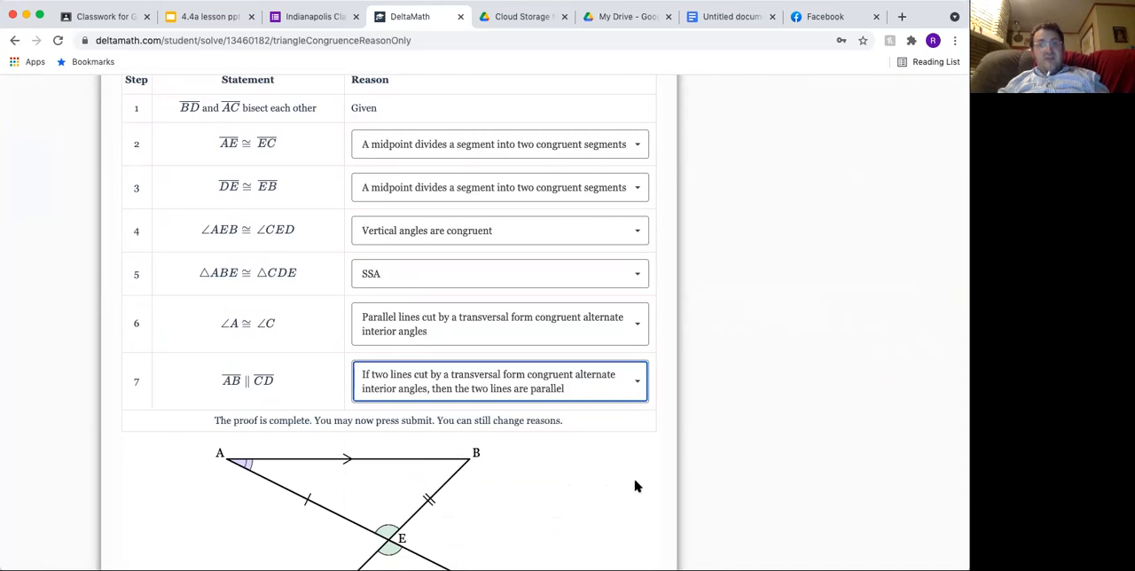
- Submit and confirm the proof twice, dismissing the not-correct notice in between
scroll(down, 3)
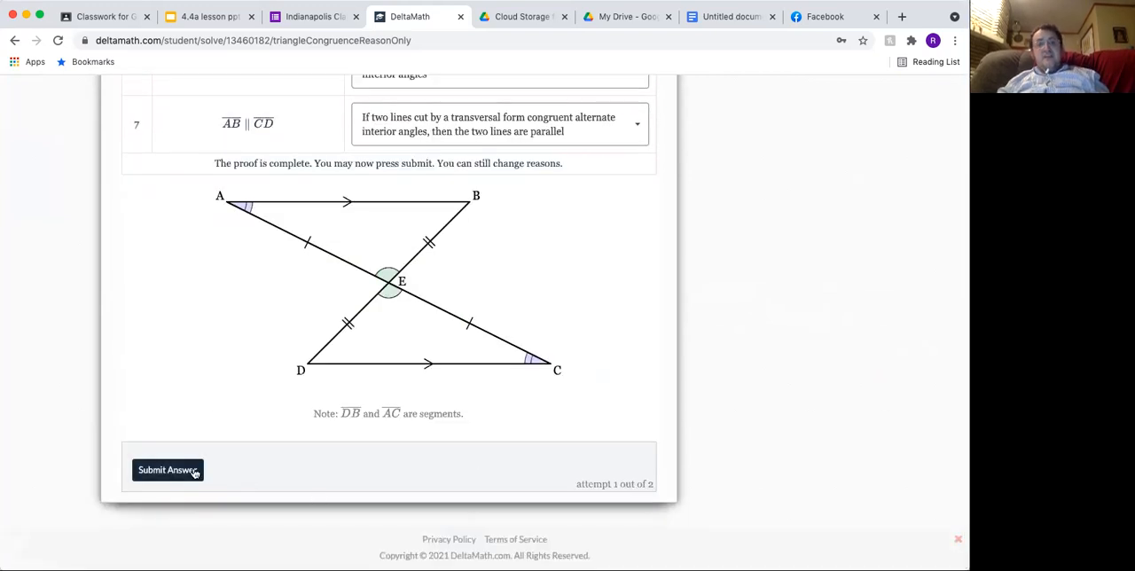
click(168, 470)
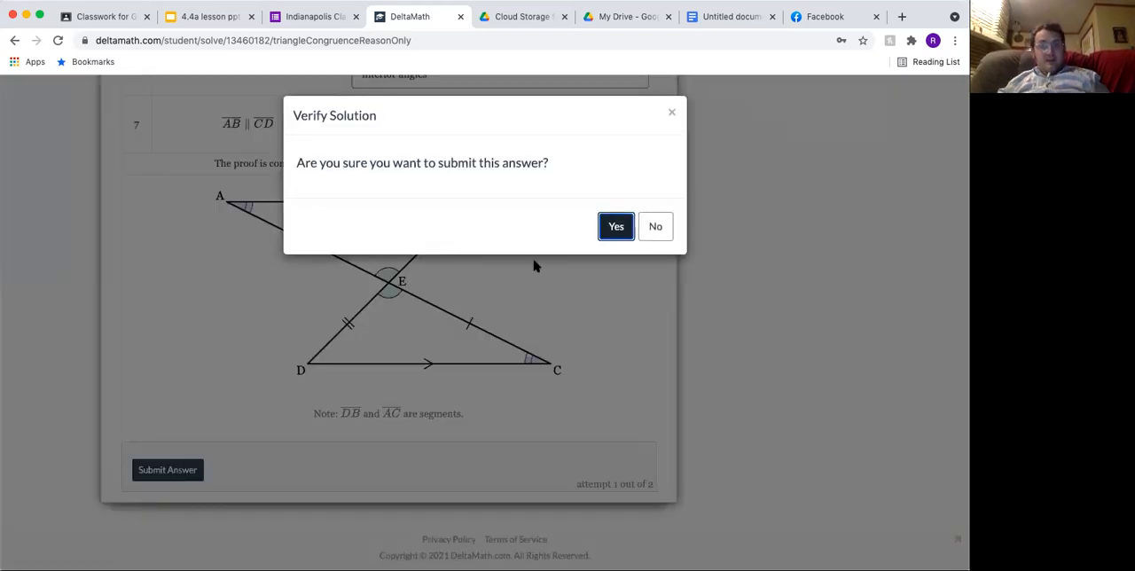
click(616, 226)
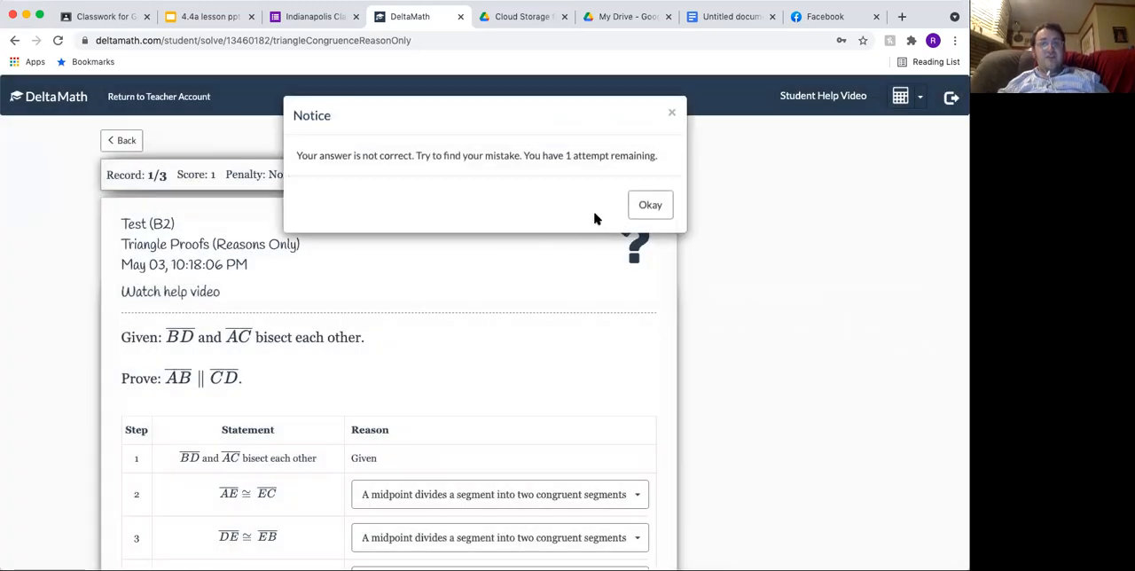
click(649, 205)
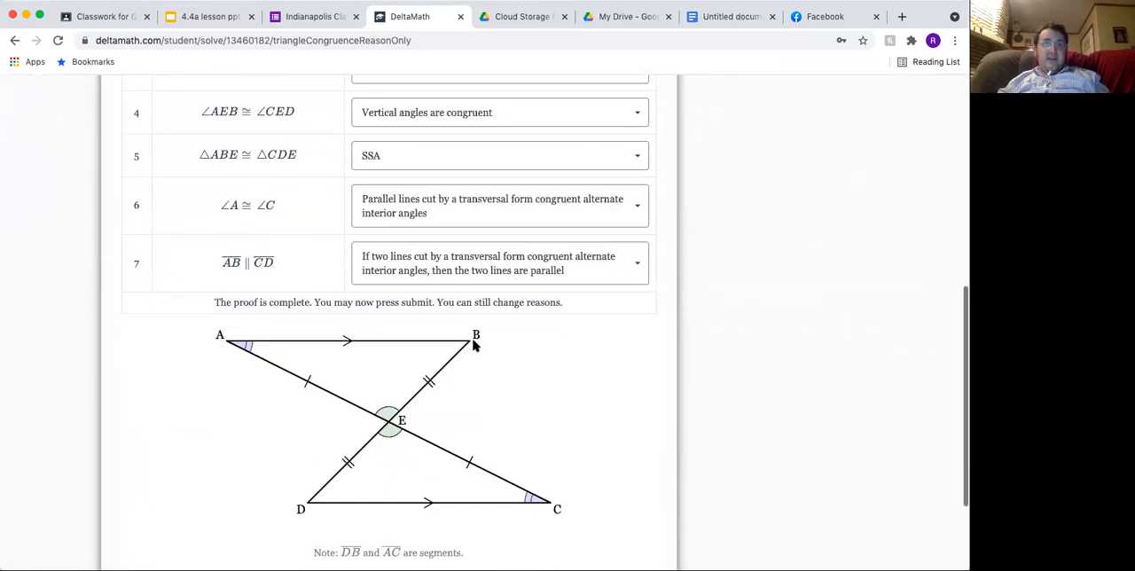
click(168, 469)
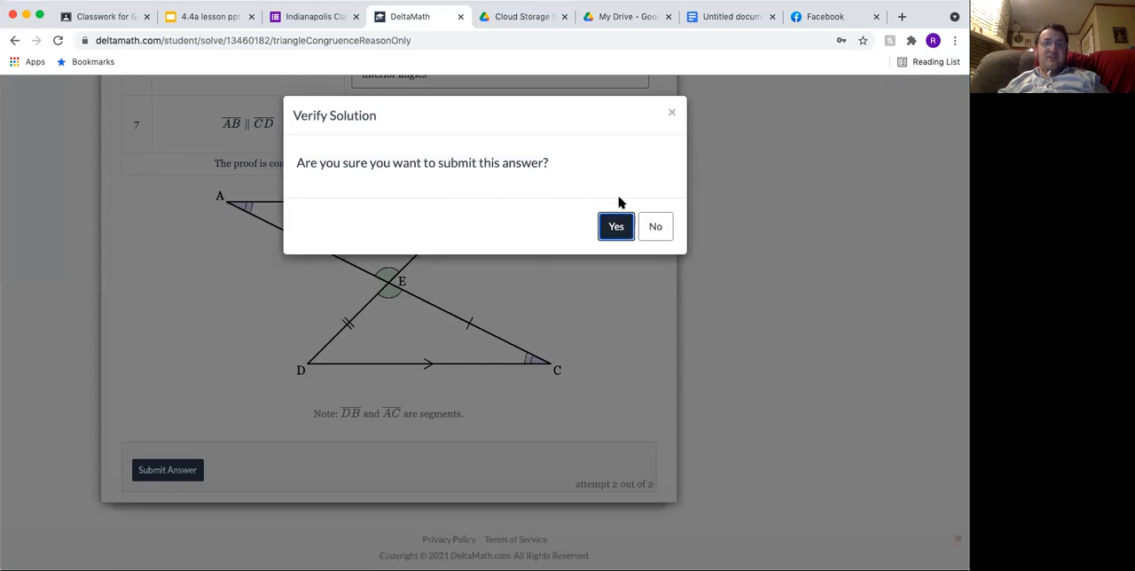
click(615, 226)
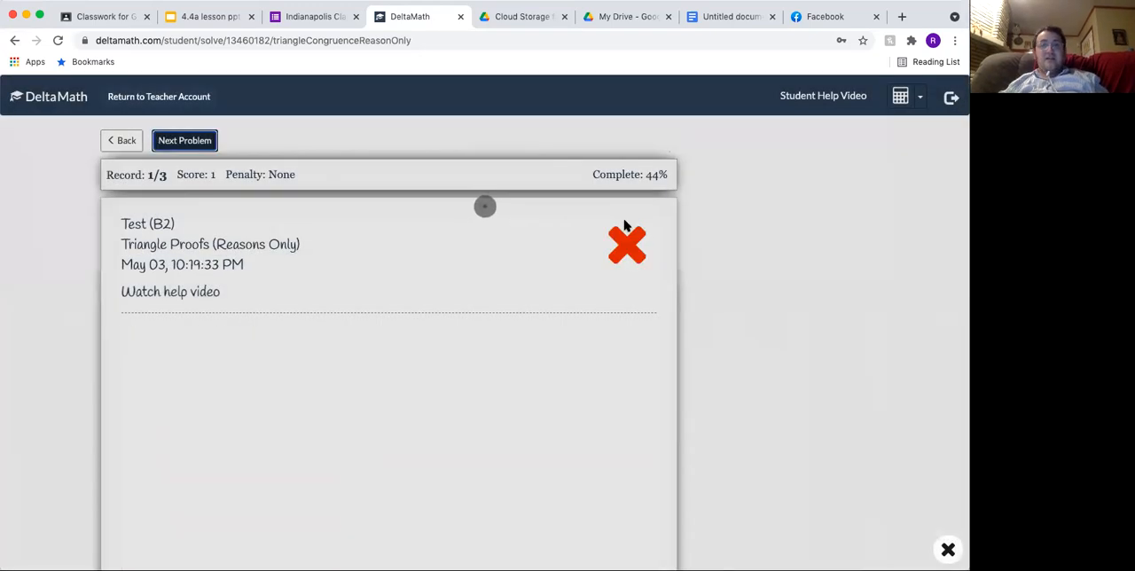
scroll(down, 3)
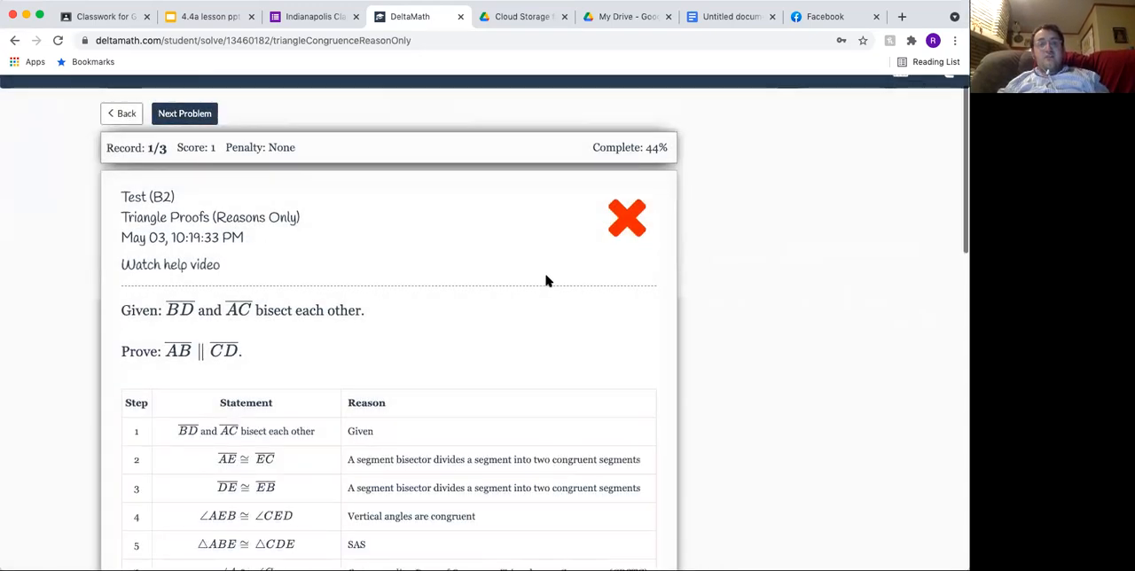
scroll(down, 3)
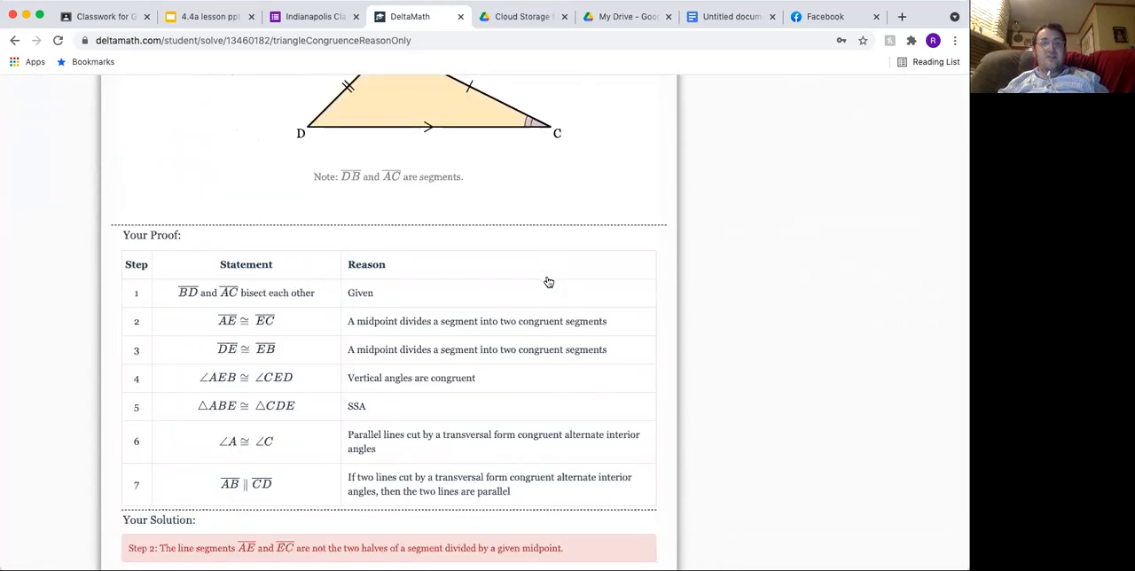
scroll(down, 3)
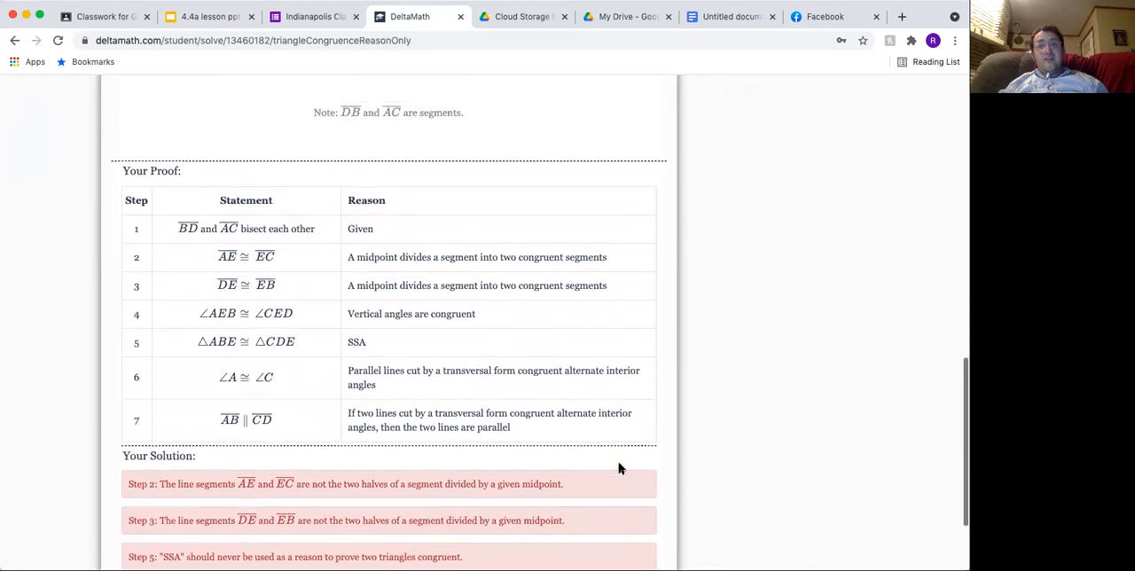
scroll(up, 3)
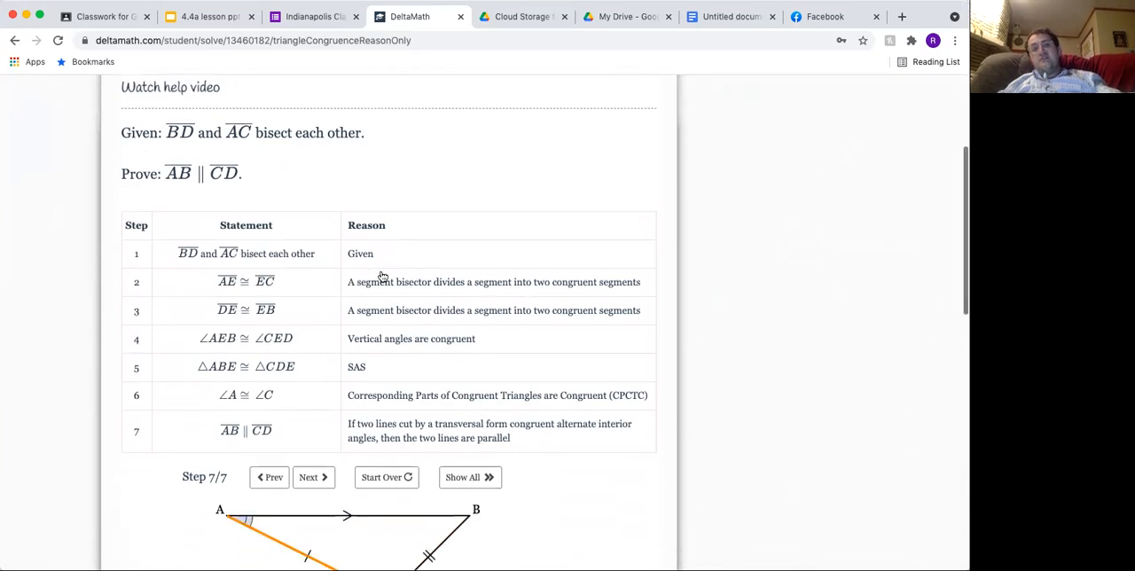
scroll(down, 3)
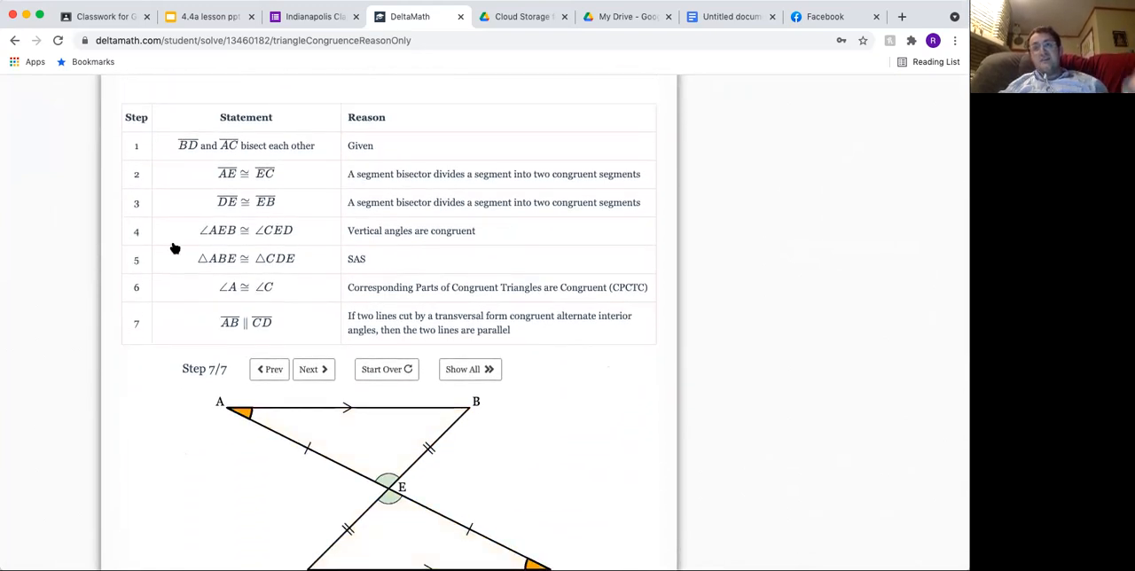